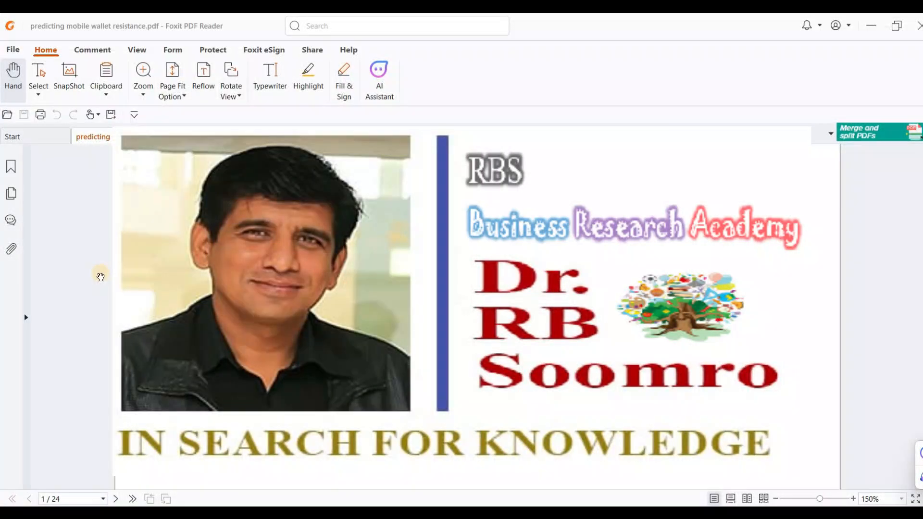
Scroll the PDF past the research model and Table 3 to Table 4 on page 8
scroll(down, 3)
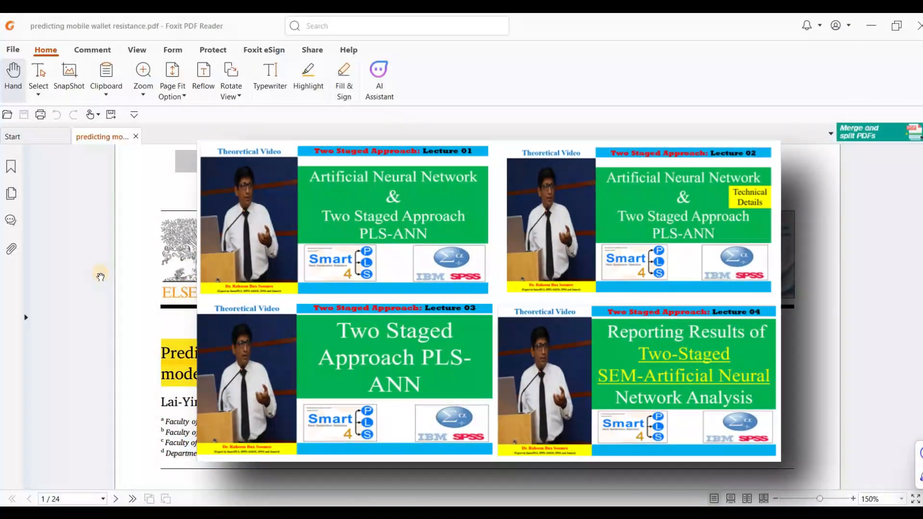
scroll(up, 3)
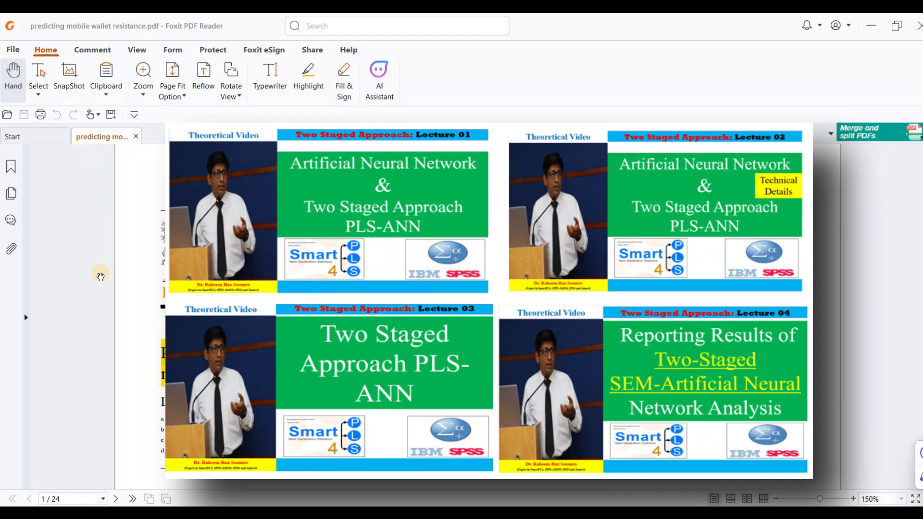
scroll(up, 3)
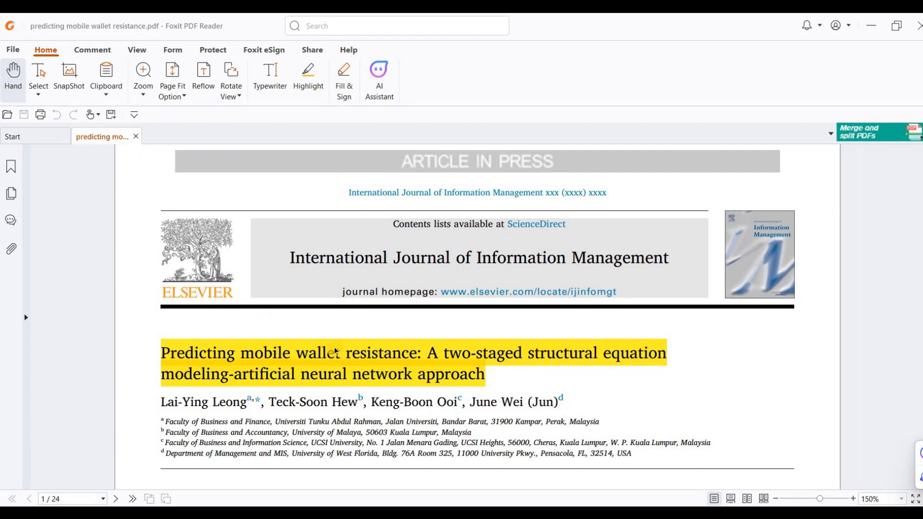
mouse_move(365, 359)
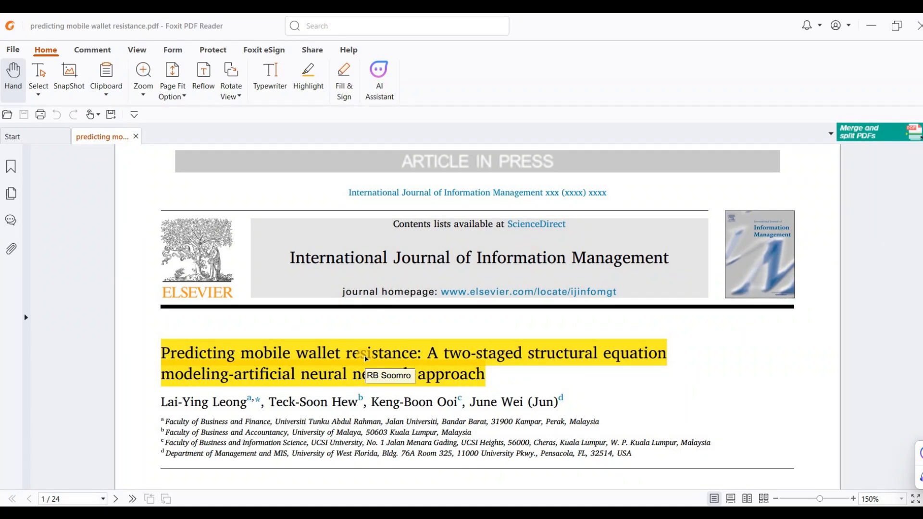
mouse_move(613, 414)
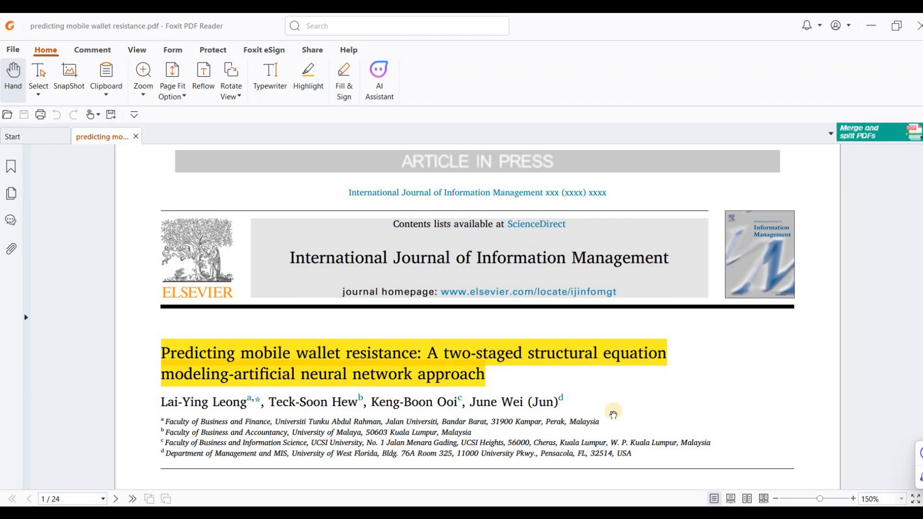
scroll(down, 3)
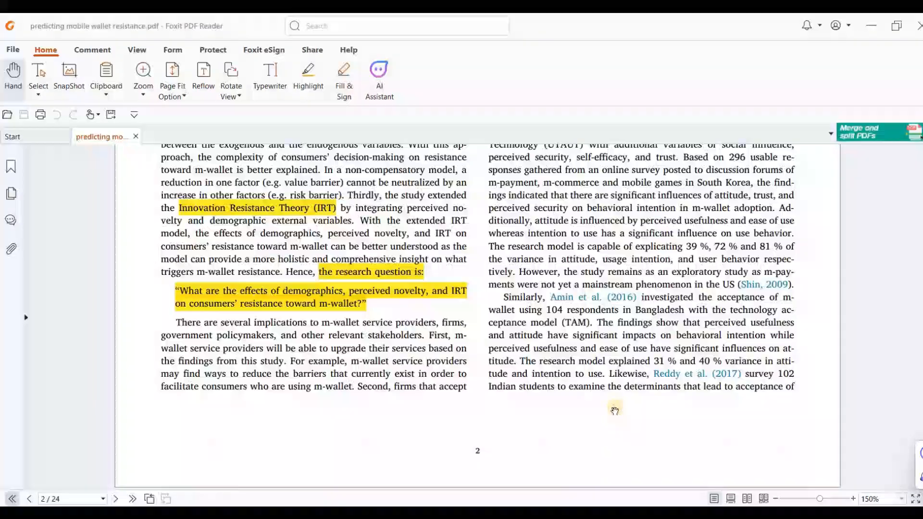
scroll(down, 3)
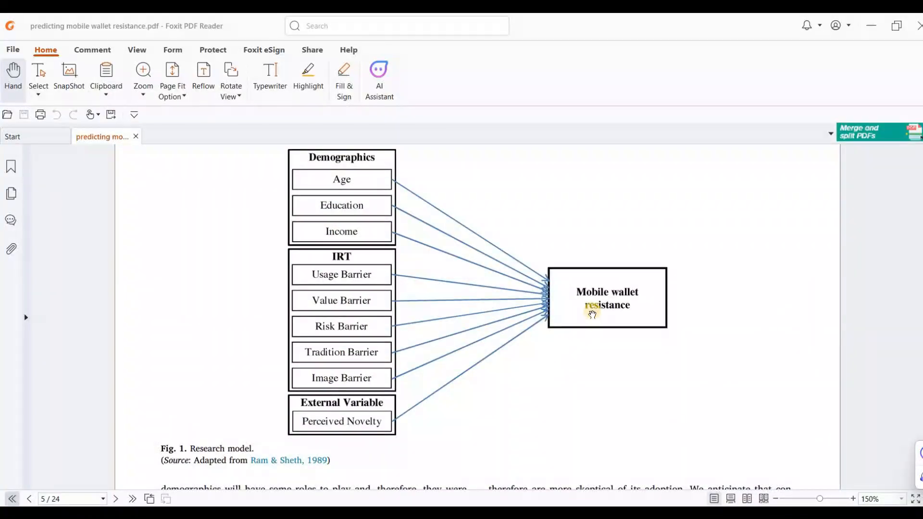
mouse_move(611, 293)
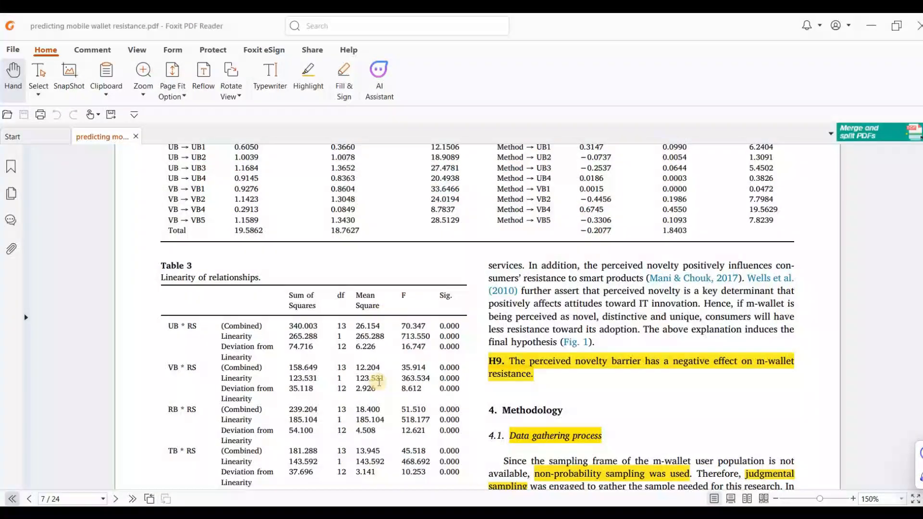
scroll(down, 3)
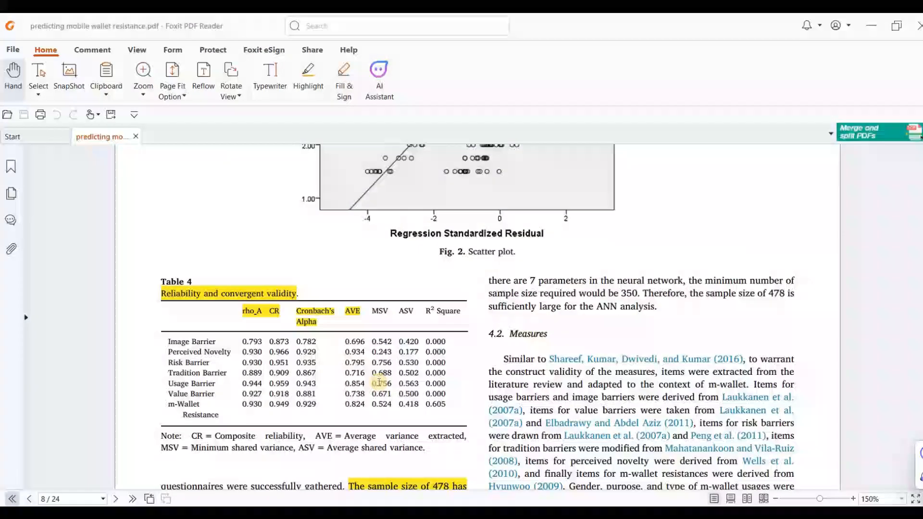
scroll(down, 3)
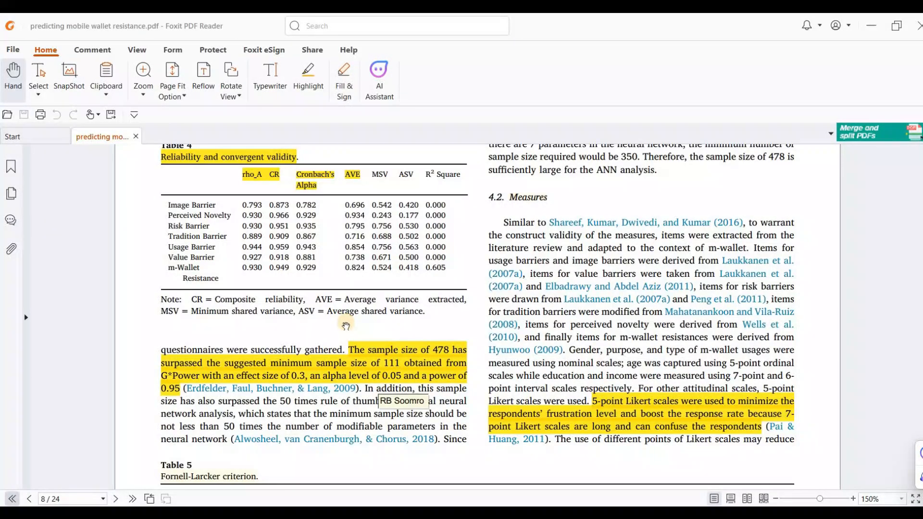
scroll(up, 3)
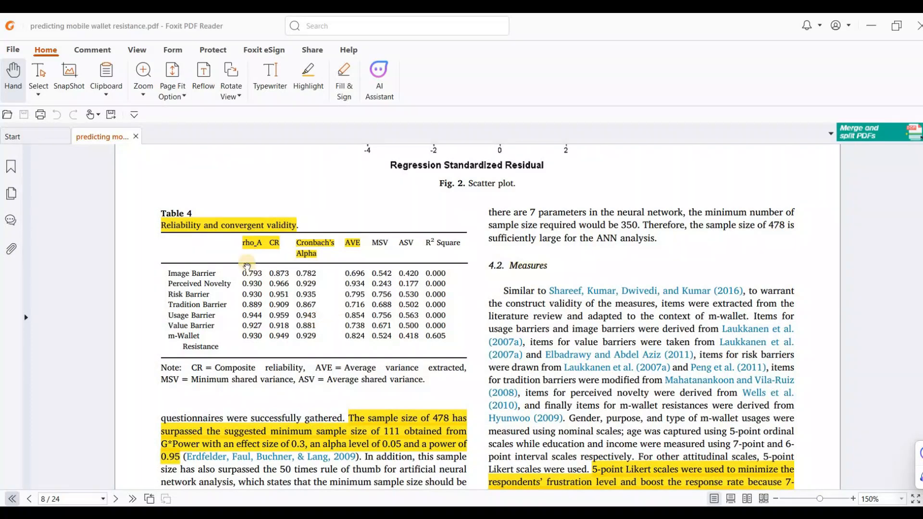
mouse_move(246, 228)
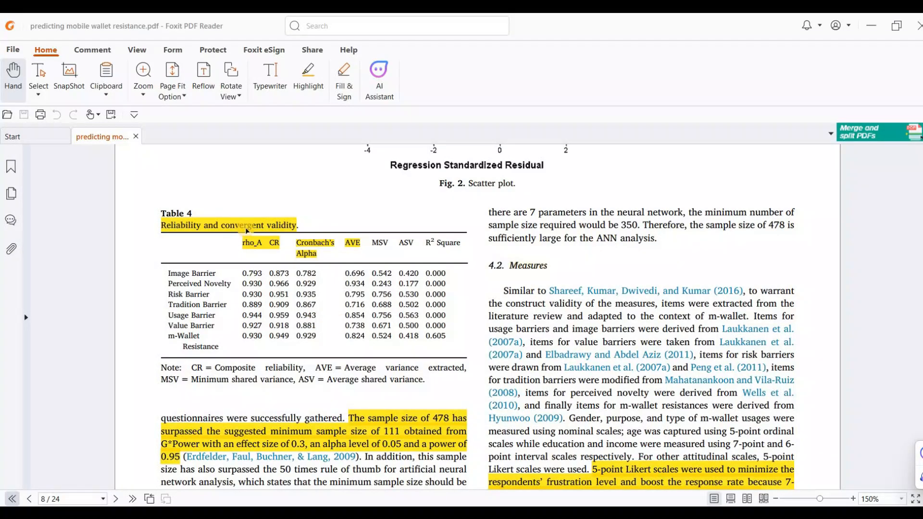
mouse_move(272, 399)
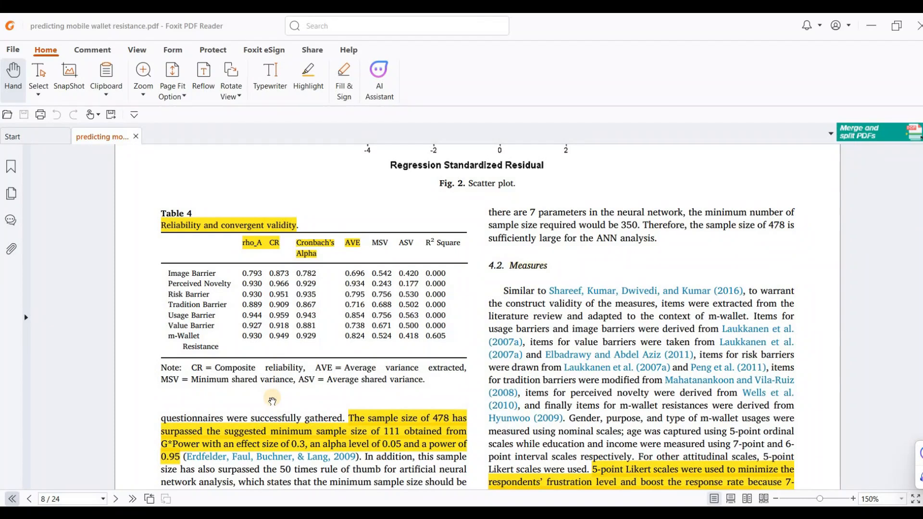
mouse_move(272, 399)
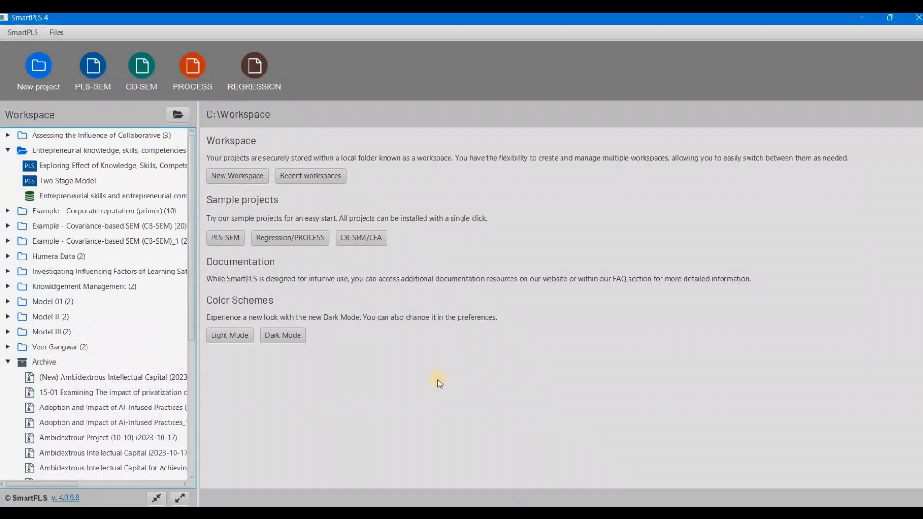
mouse_move(59, 246)
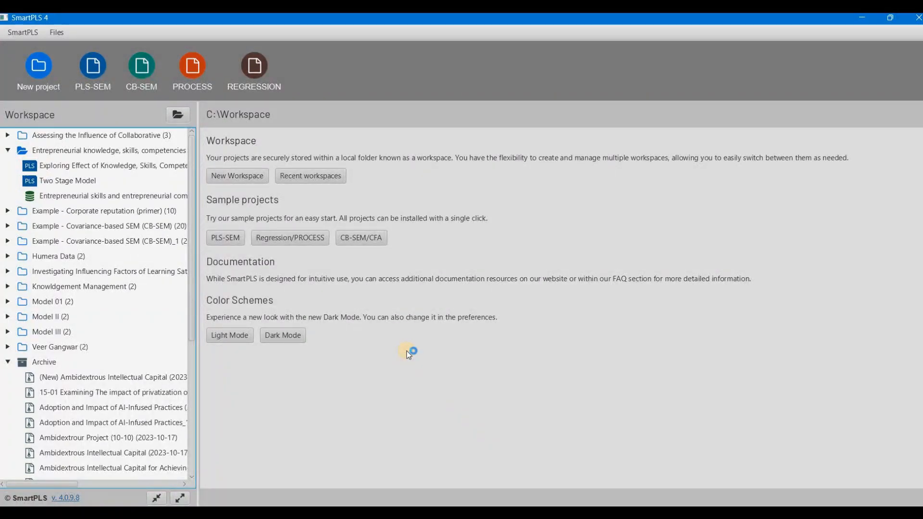
Open the Two Stage Model project from the Workspace tree in the PLS-SEM editor
click(67, 181)
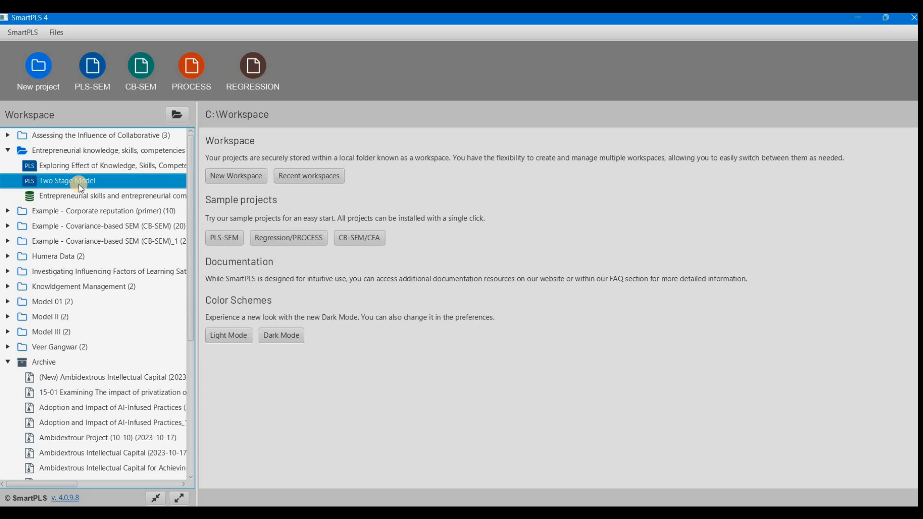
double_click(67, 181)
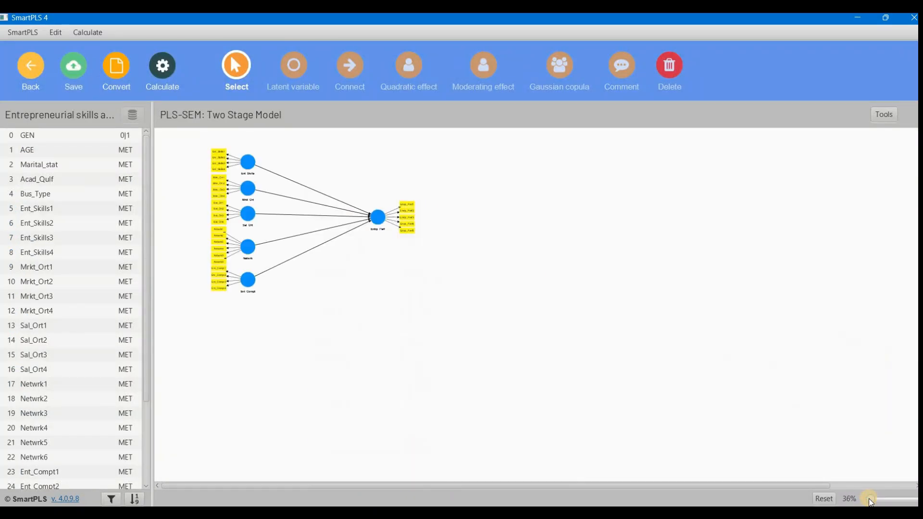
Zoom the Two Stage Model diagram to 68% and bring up the Calculate algorithm list
click(874, 499)
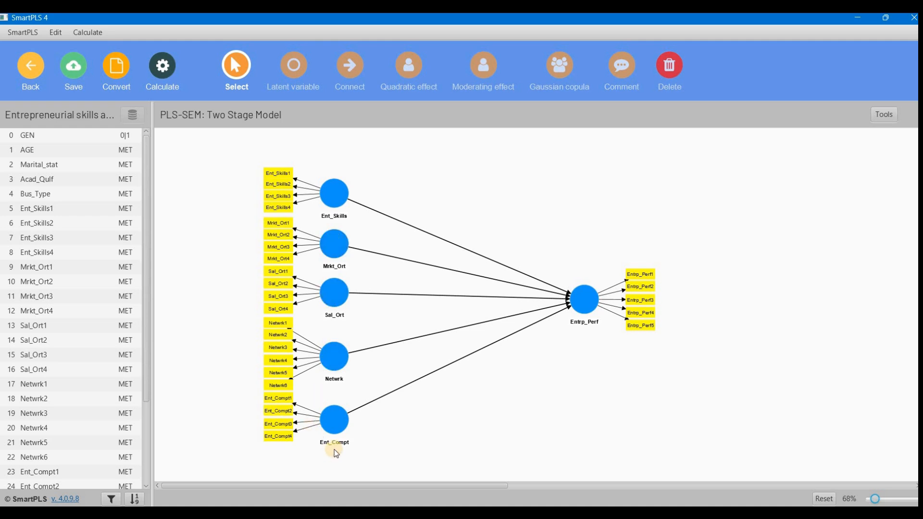
mouse_move(353, 442)
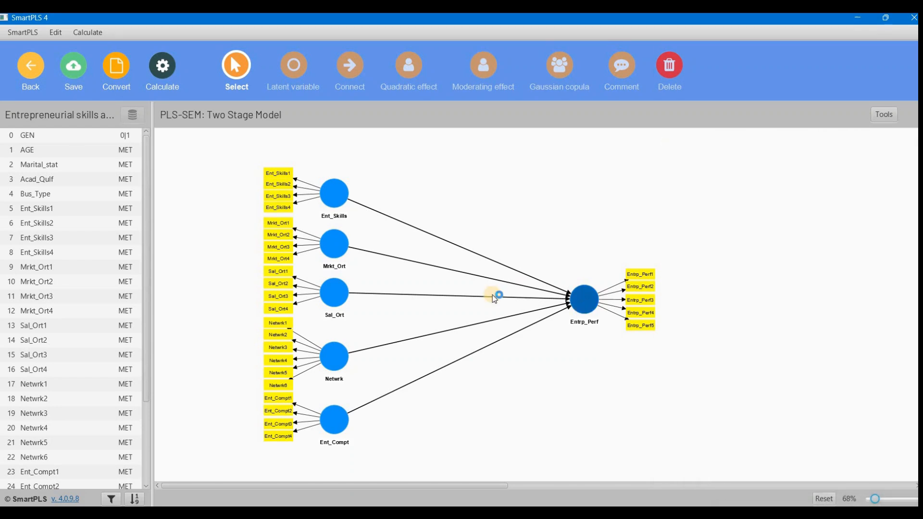
click(162, 65)
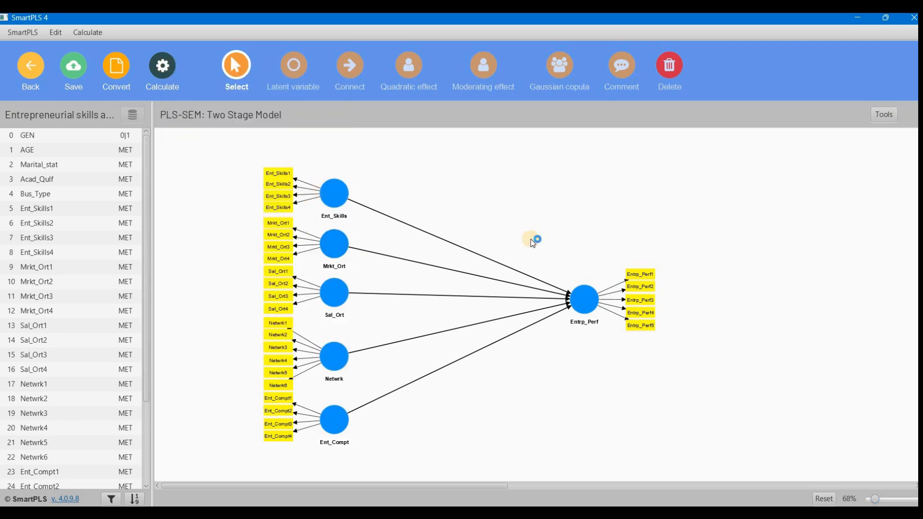
mouse_move(279, 180)
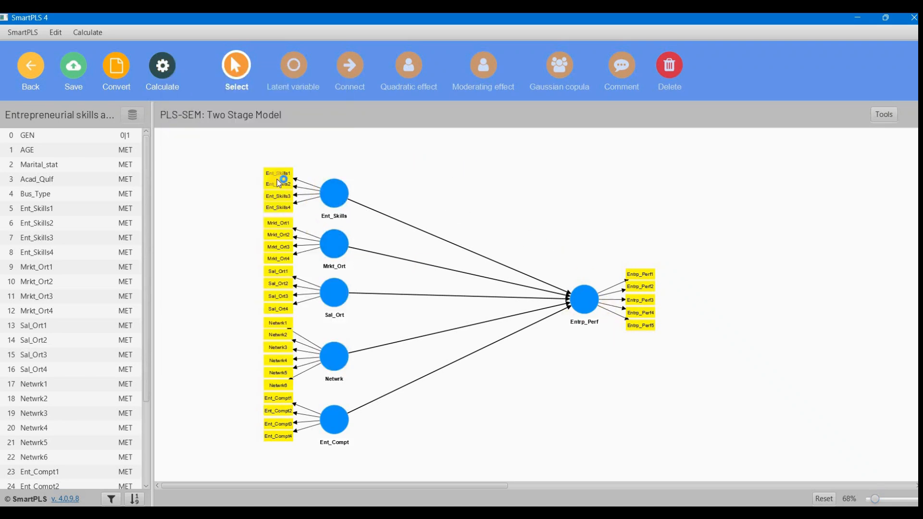
click(163, 70)
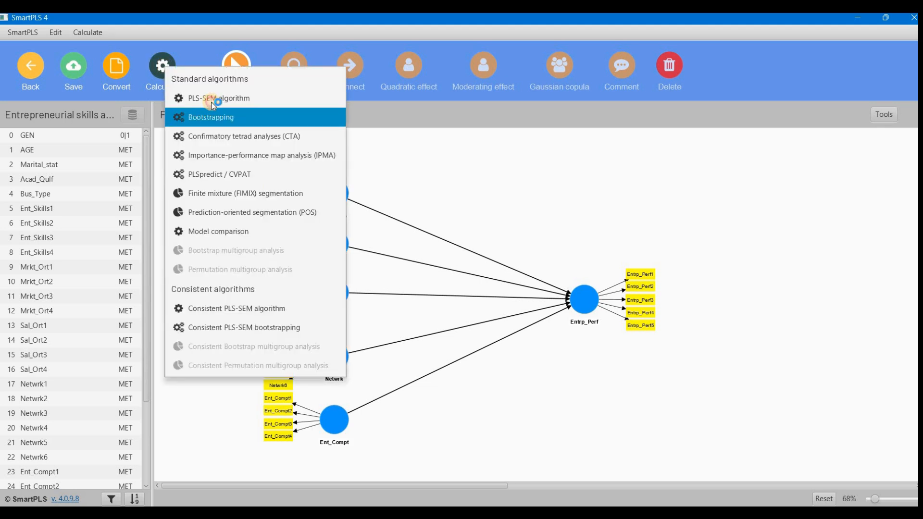
Run the PLS-SEM algorithm, producing path coefficients and an Entrp_Perf R-square of 0.39
click(218, 98)
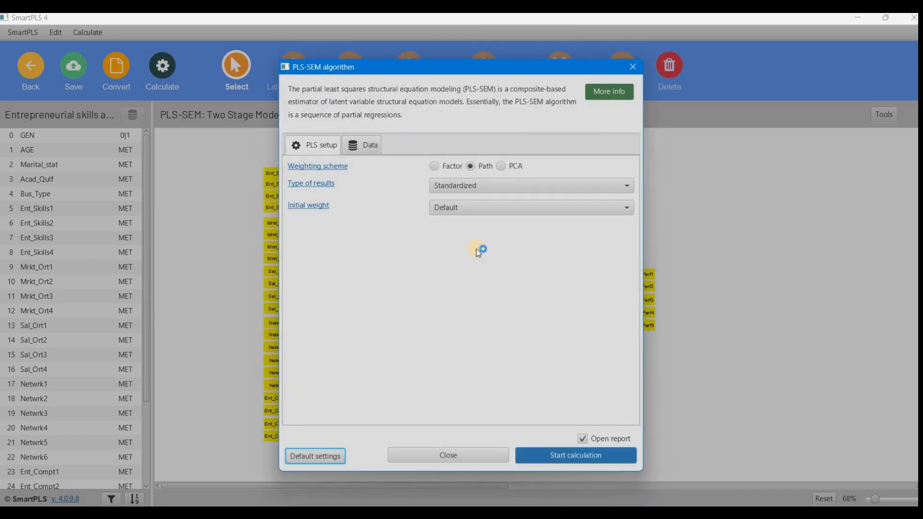
mouse_move(482, 166)
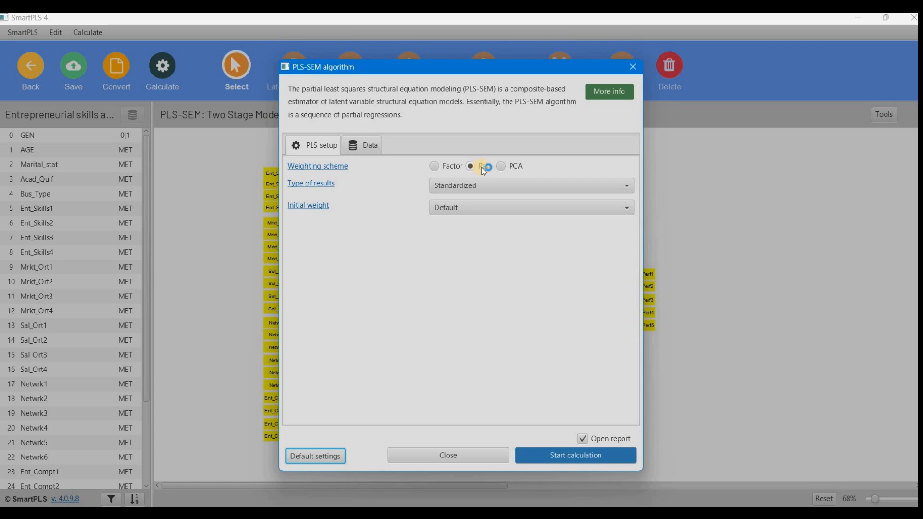
click(575, 456)
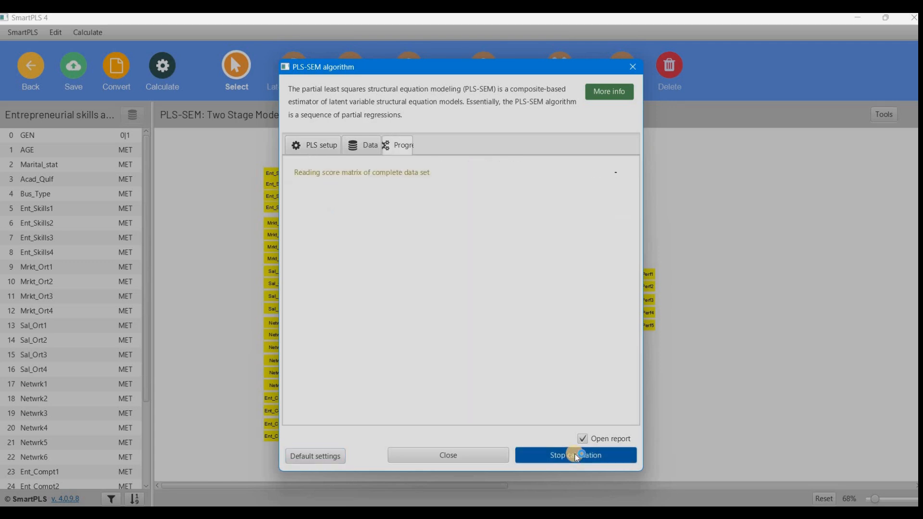
click(575, 455)
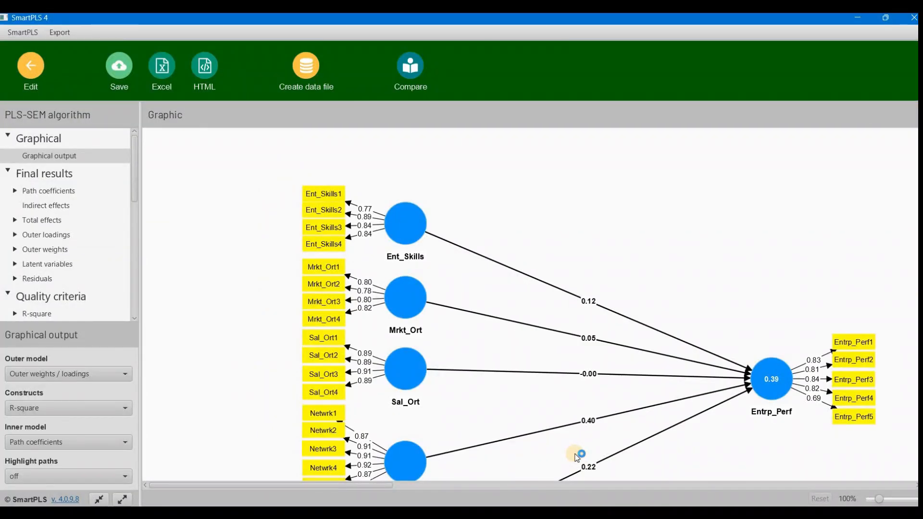
mouse_move(480, 415)
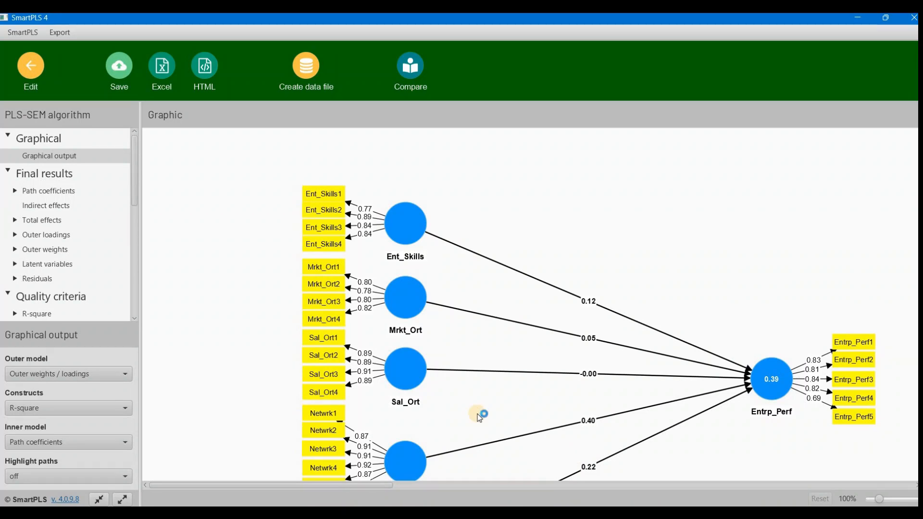
scroll(down, 3)
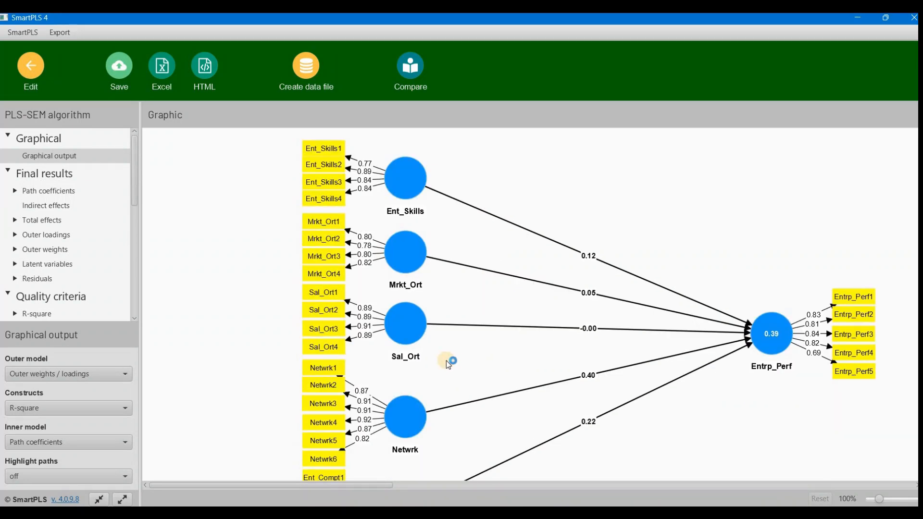
mouse_move(86, 288)
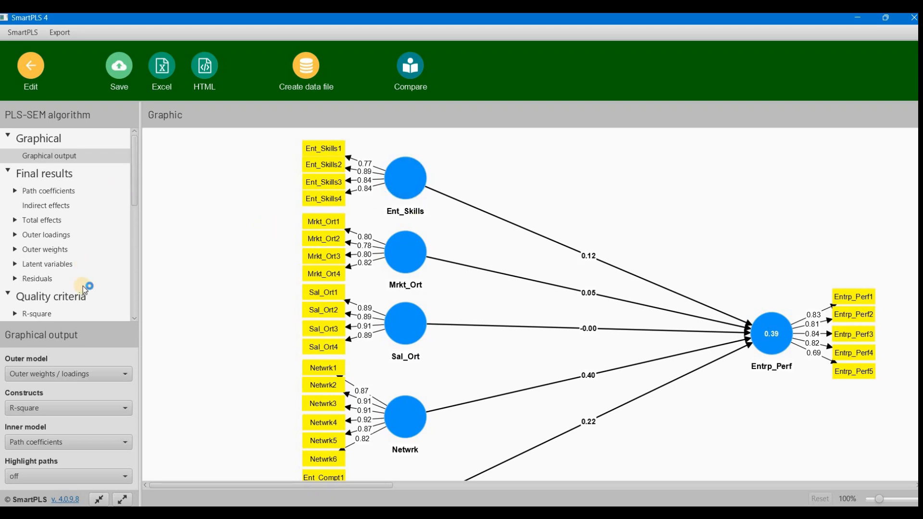
mouse_move(134, 197)
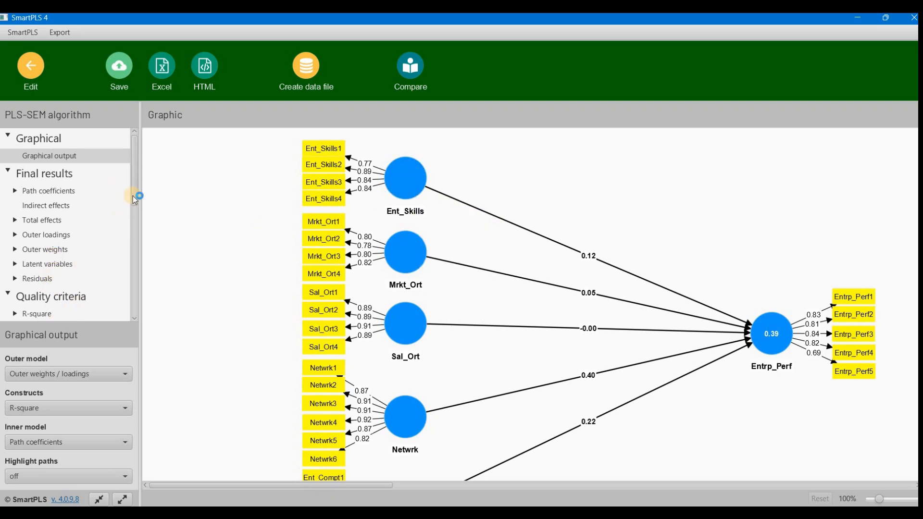
scroll(down, 3)
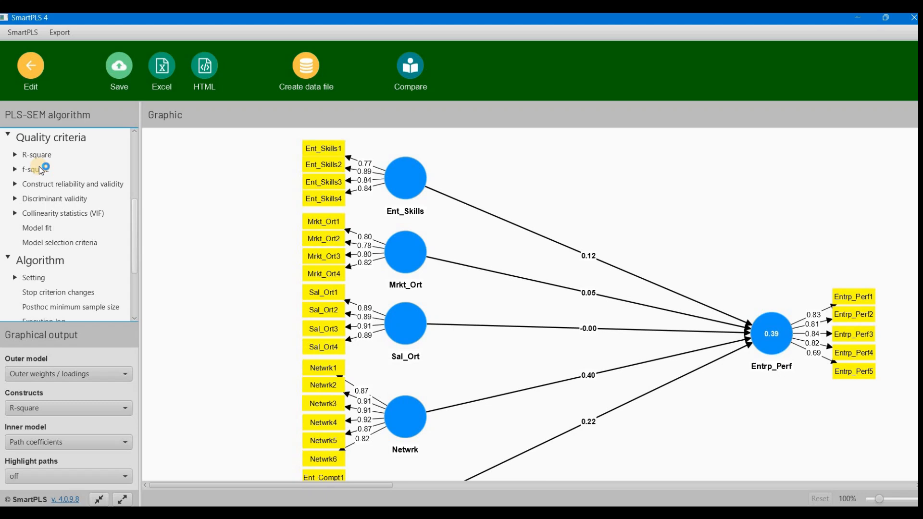
Show the R-square overview: Entrp_Perf at 0.39, adjusted 0.38
click(37, 155)
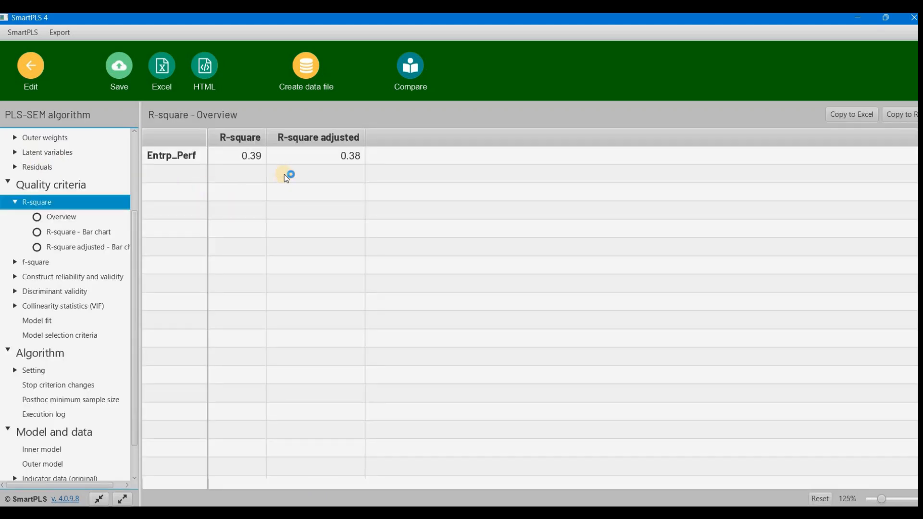
mouse_move(155, 147)
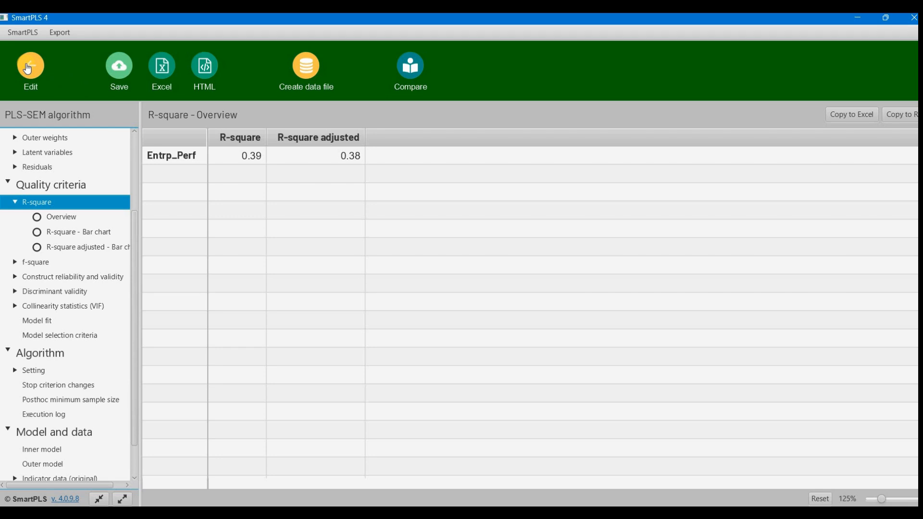
click(29, 65)
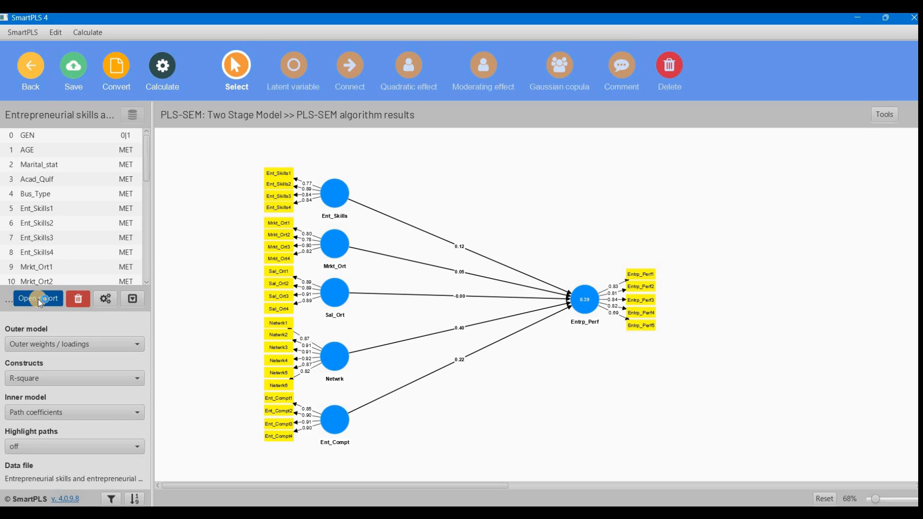
click(38, 299)
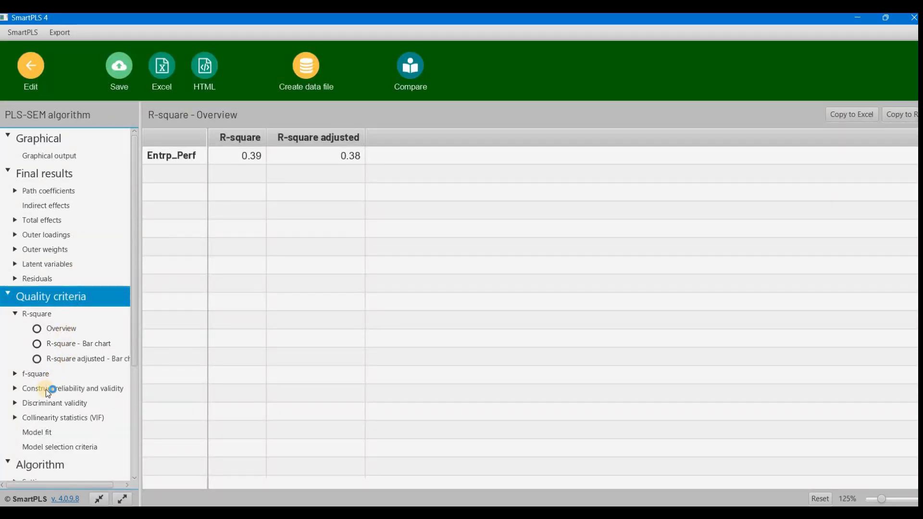
Review the construct reliability and validity table, then the Cronbach's alpha and rho_c bar charts
click(72, 388)
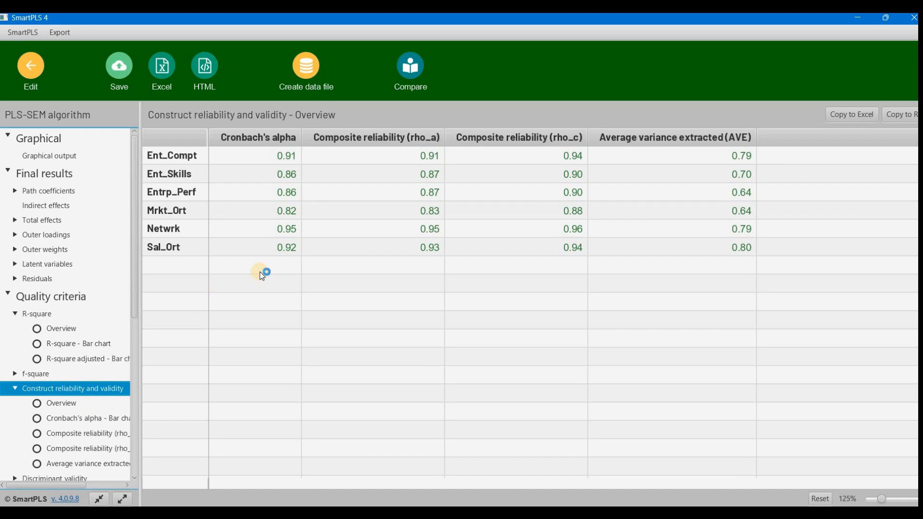
mouse_move(299, 260)
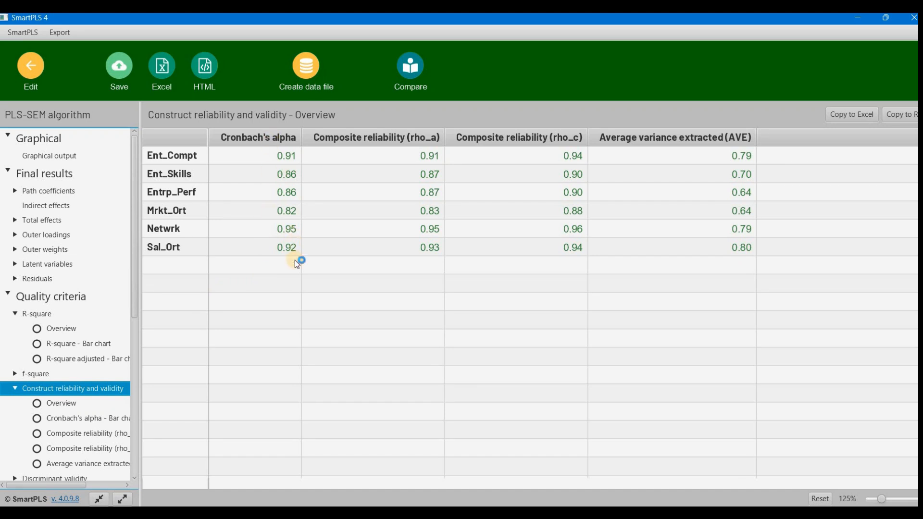
mouse_move(570, 155)
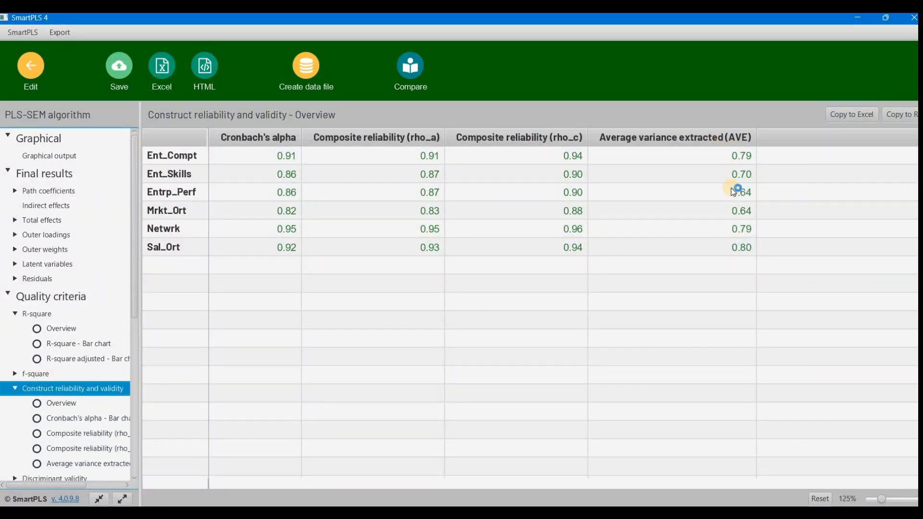
mouse_move(729, 257)
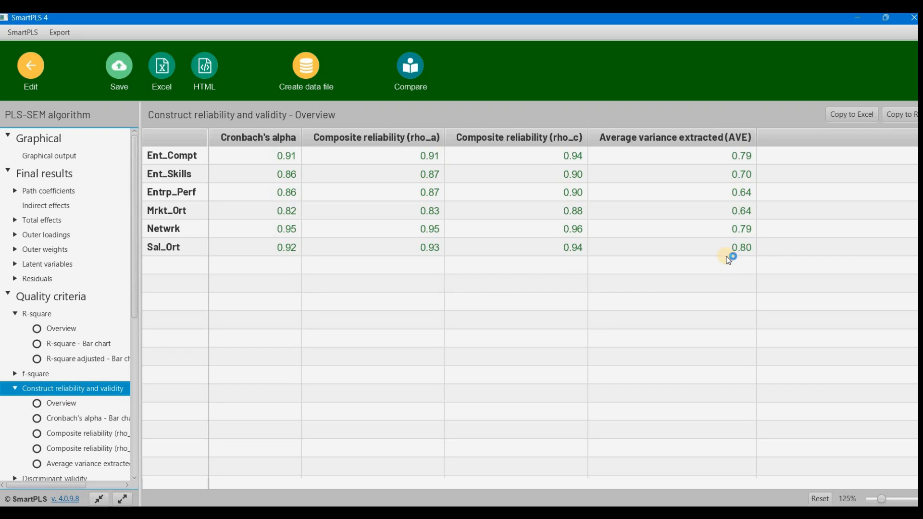
mouse_move(724, 259)
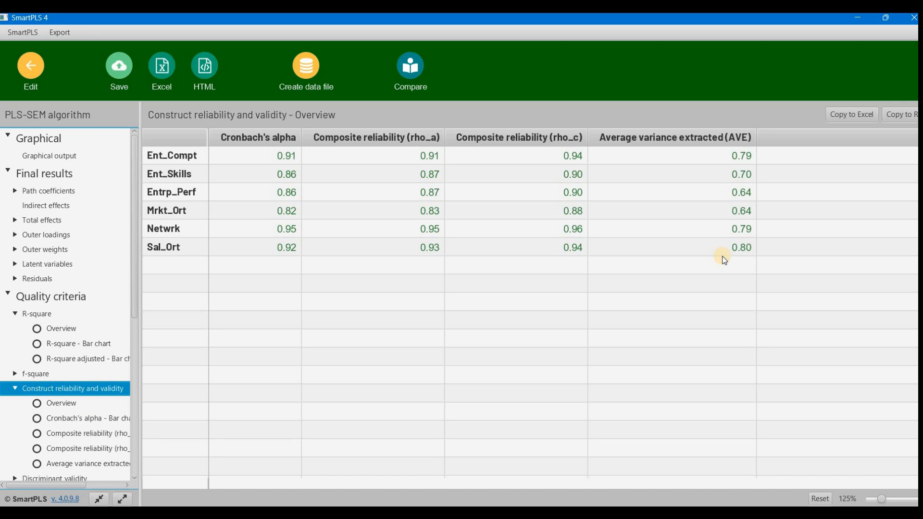
mouse_move(365, 361)
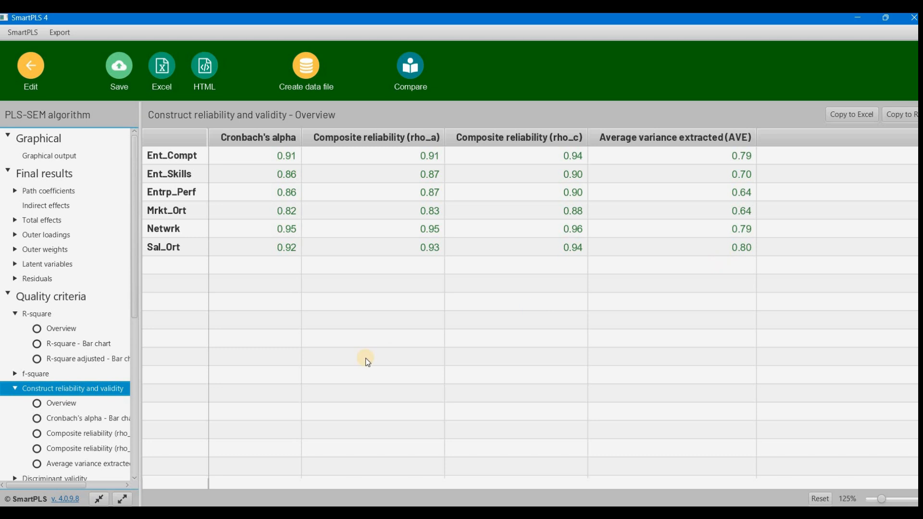
mouse_move(87, 421)
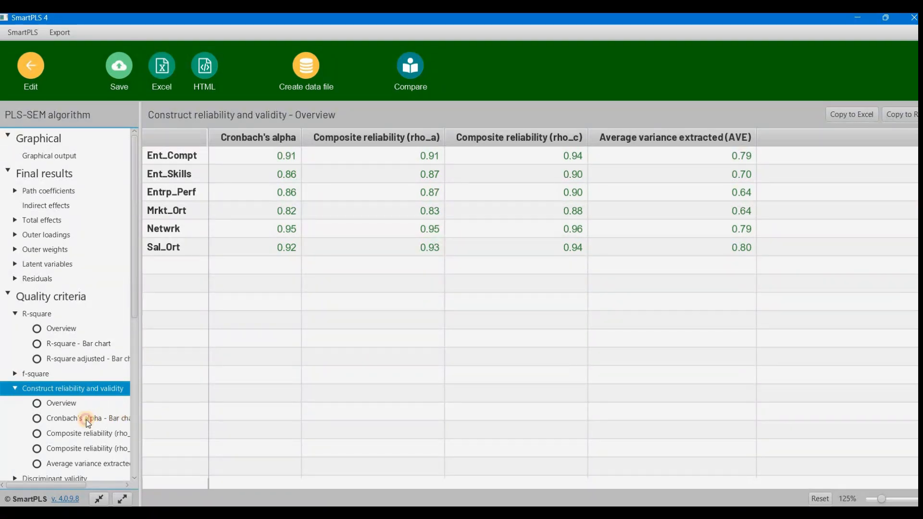
click(89, 418)
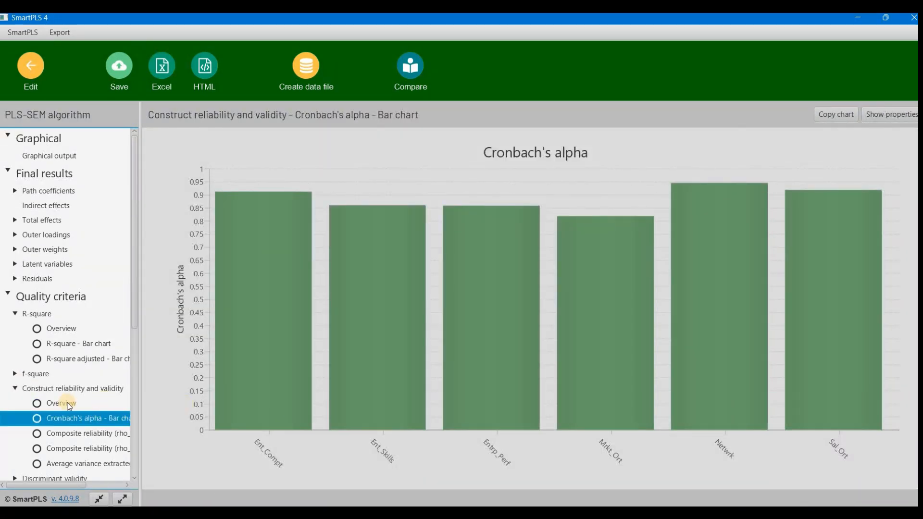
mouse_move(59, 439)
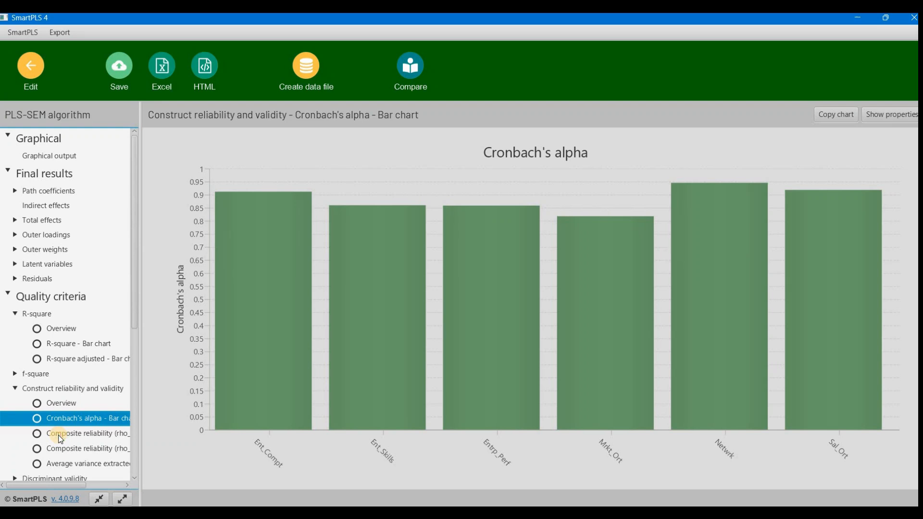
click(89, 448)
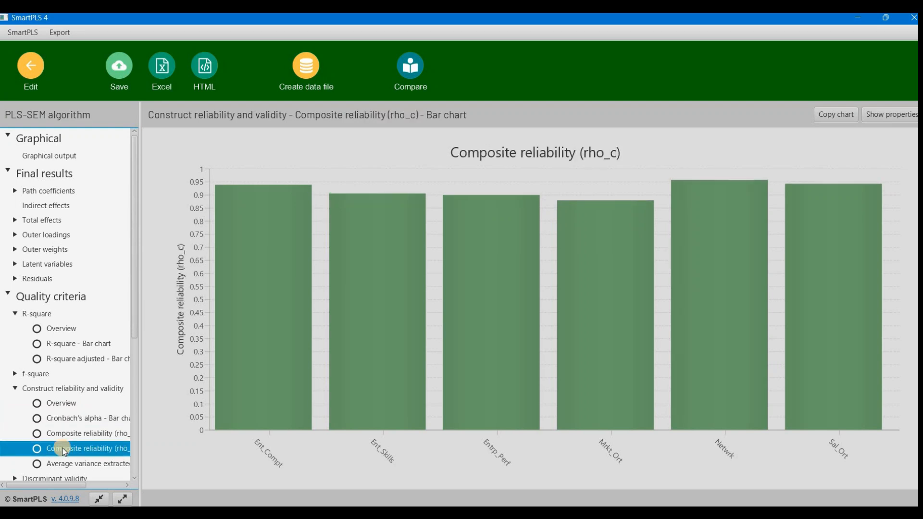
scroll(down, 3)
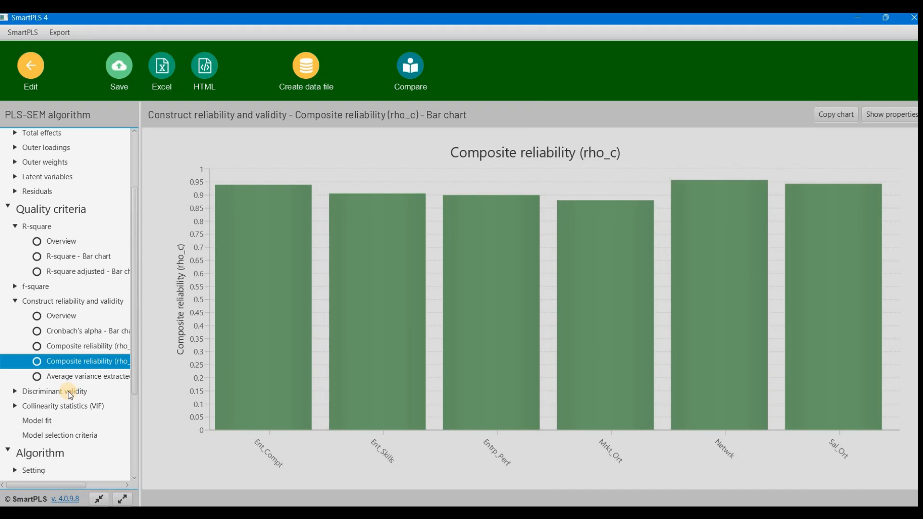
Review the HTMT, Fornell-Larcker and cross loadings discriminant validity tables
click(55, 391)
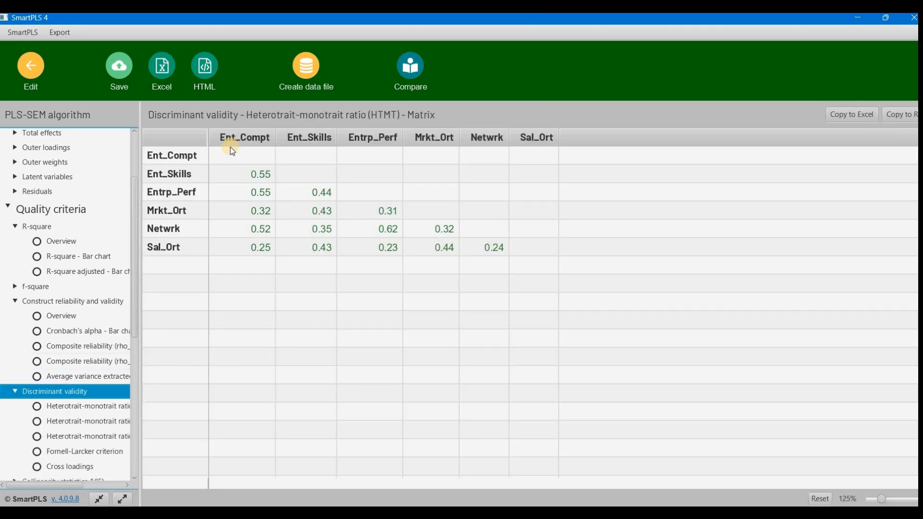
mouse_move(255, 126)
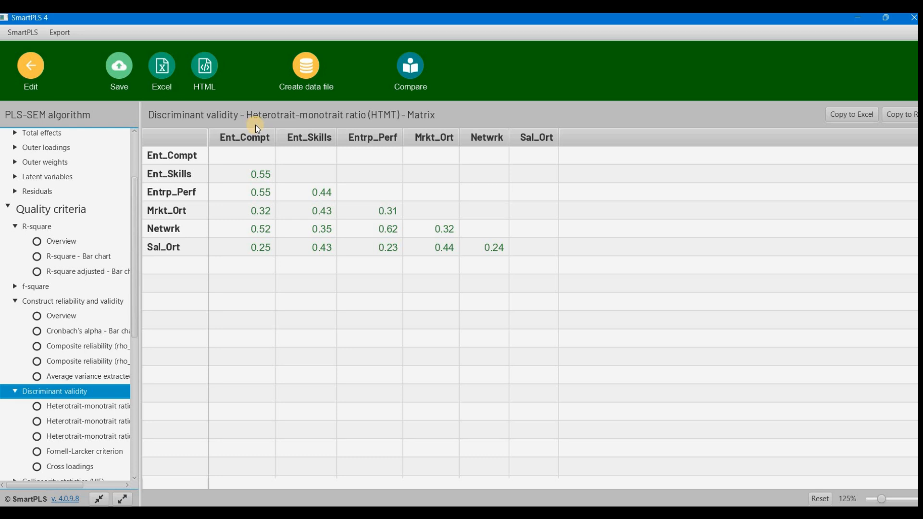
mouse_move(398, 122)
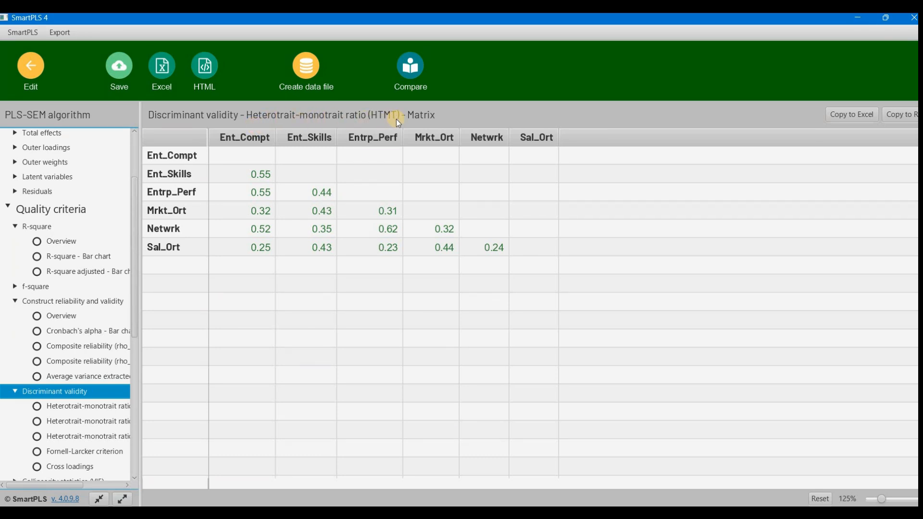
mouse_move(73, 428)
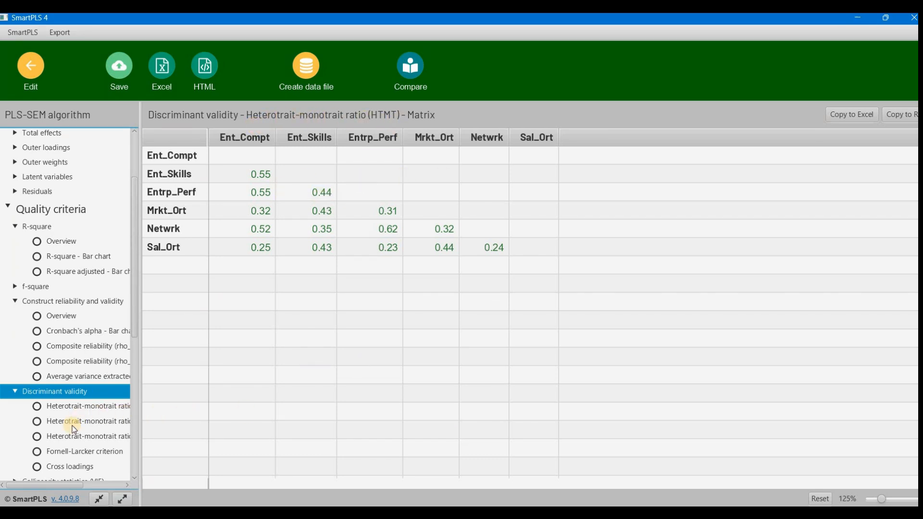
click(84, 451)
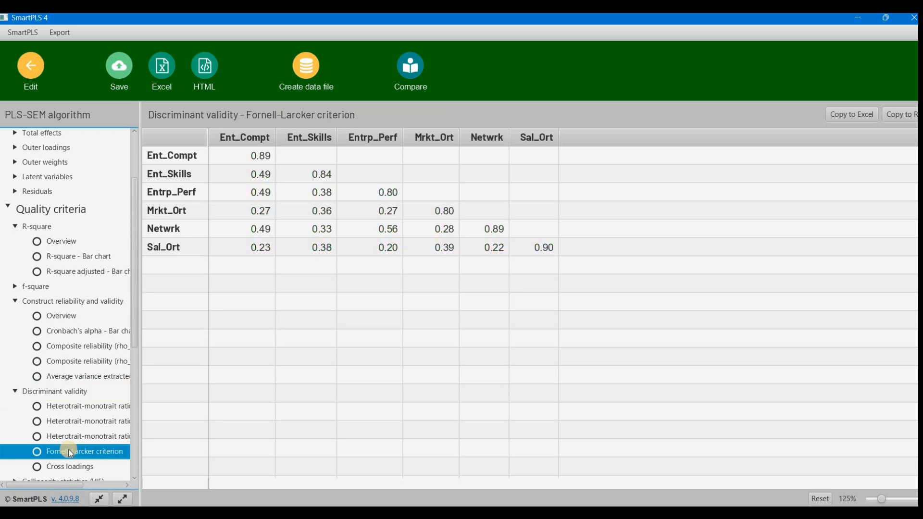
mouse_move(69, 469)
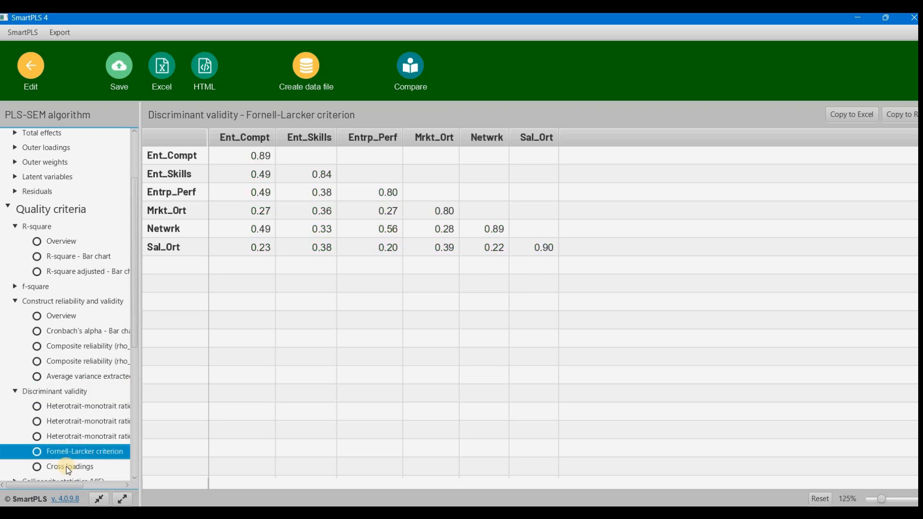
click(69, 467)
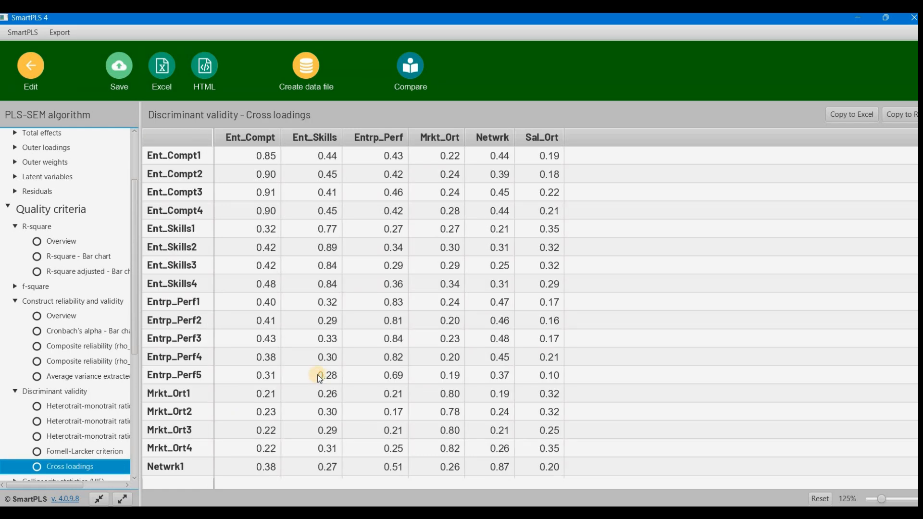
mouse_move(120, 172)
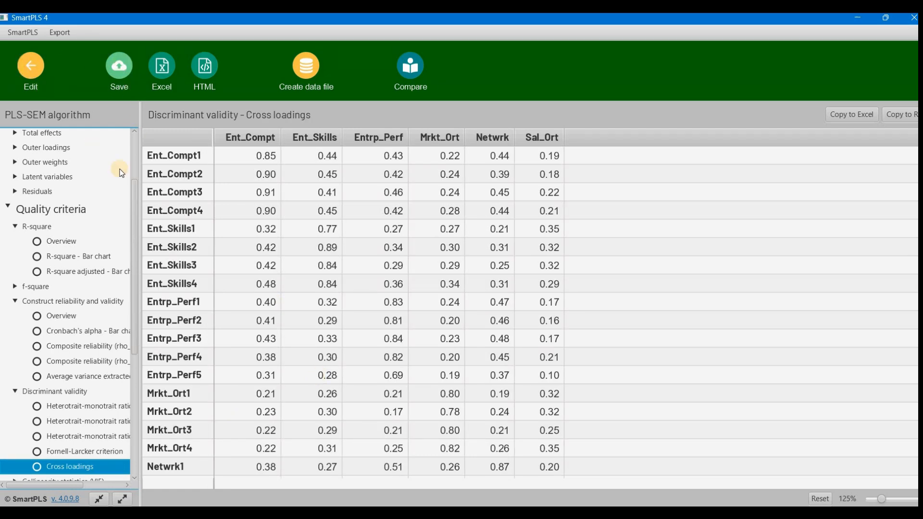
click(30, 67)
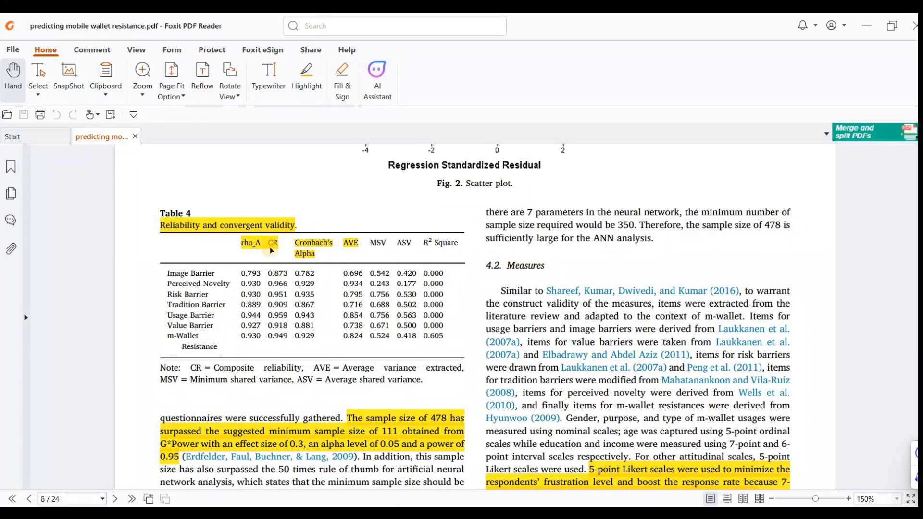
mouse_move(346, 247)
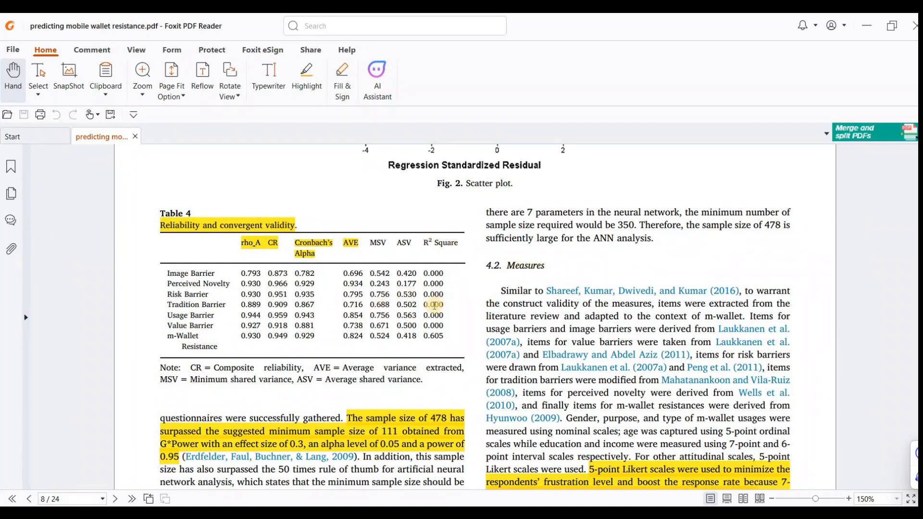
Scroll the PDF from Table 4 through Table 5 to Fig. 3 Structural model on page 9
scroll(down, 3)
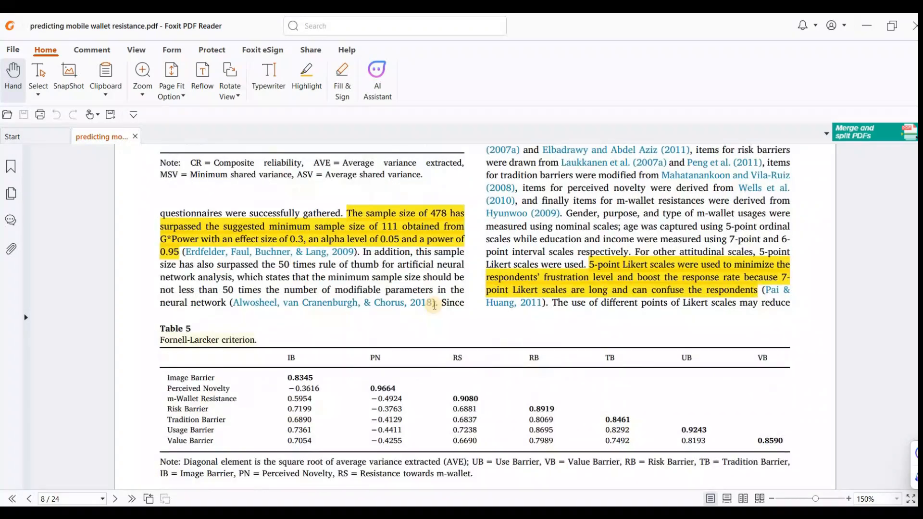
scroll(down, 3)
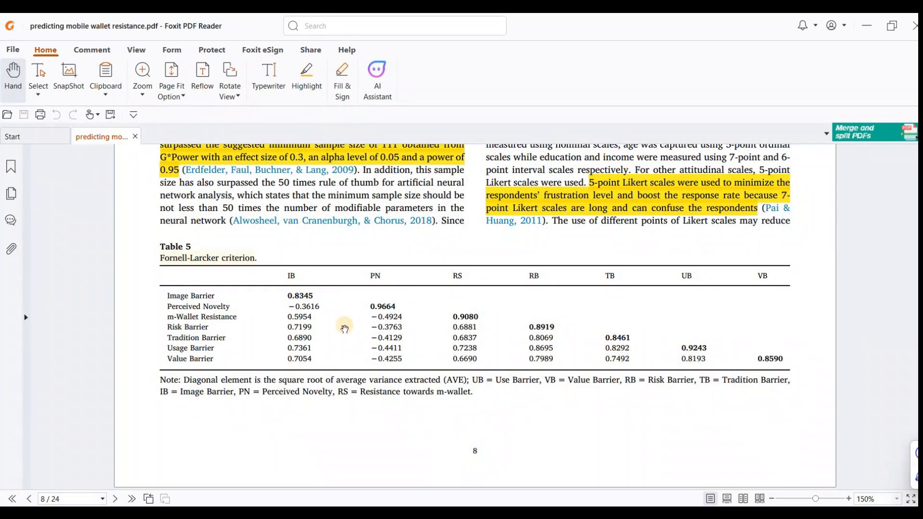
scroll(down, 3)
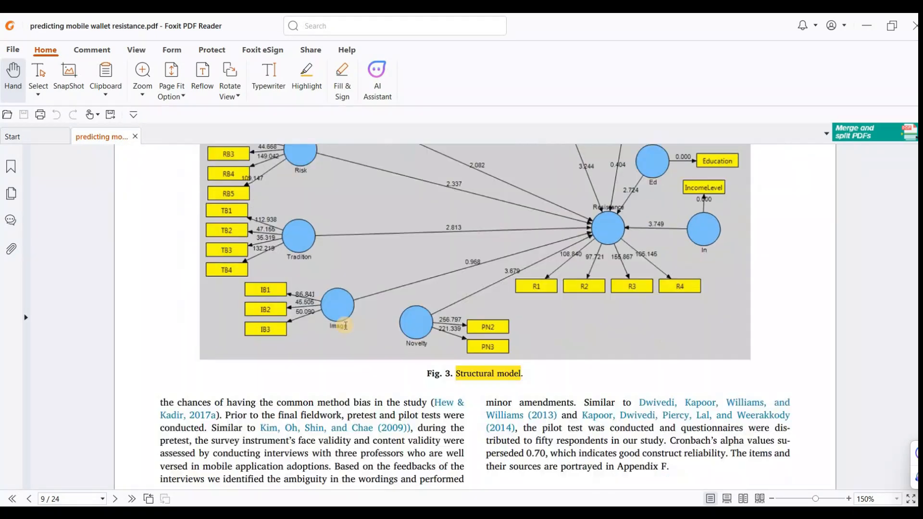
scroll(down, 3)
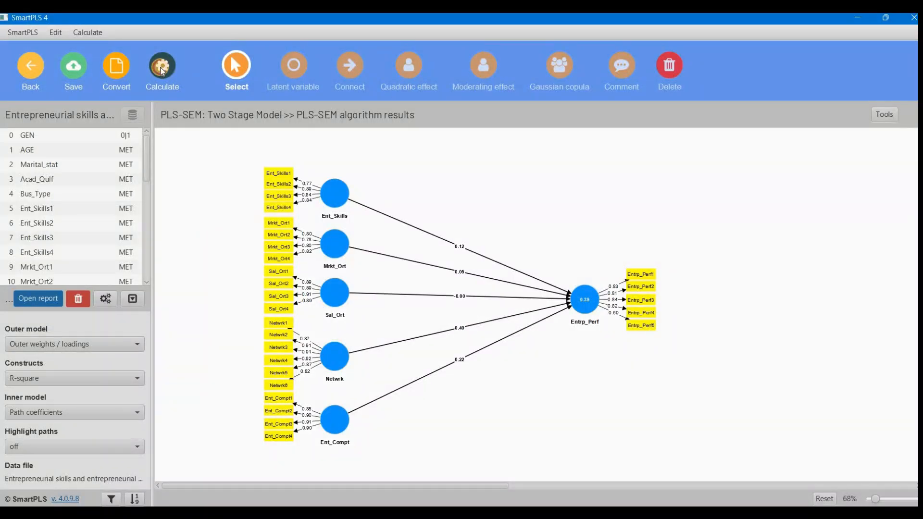
mouse_move(200, 122)
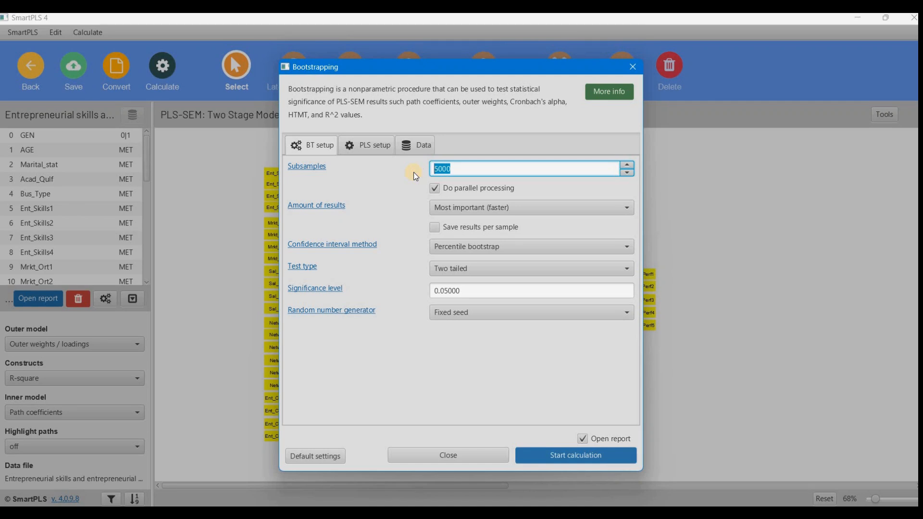
mouse_move(458, 207)
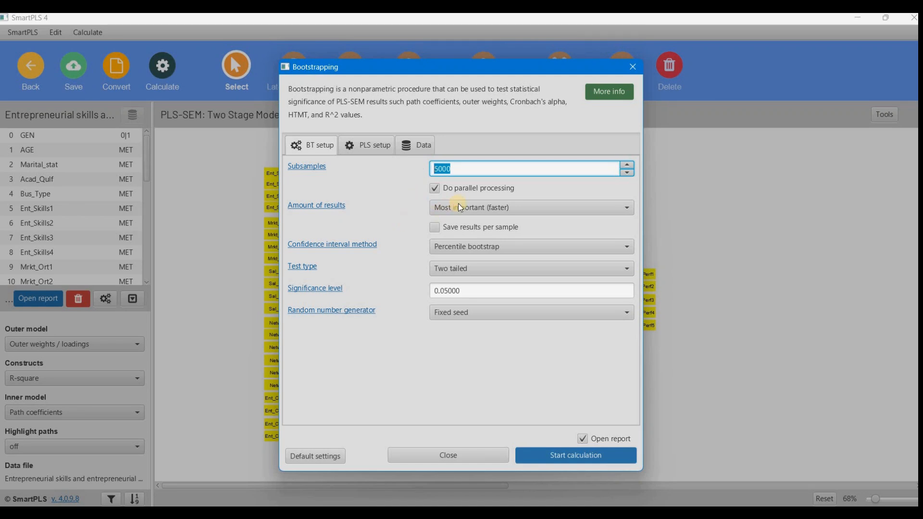
Run bootstrapping with 5000 subsamples, Most important results, and a two-tailed test
click(530, 207)
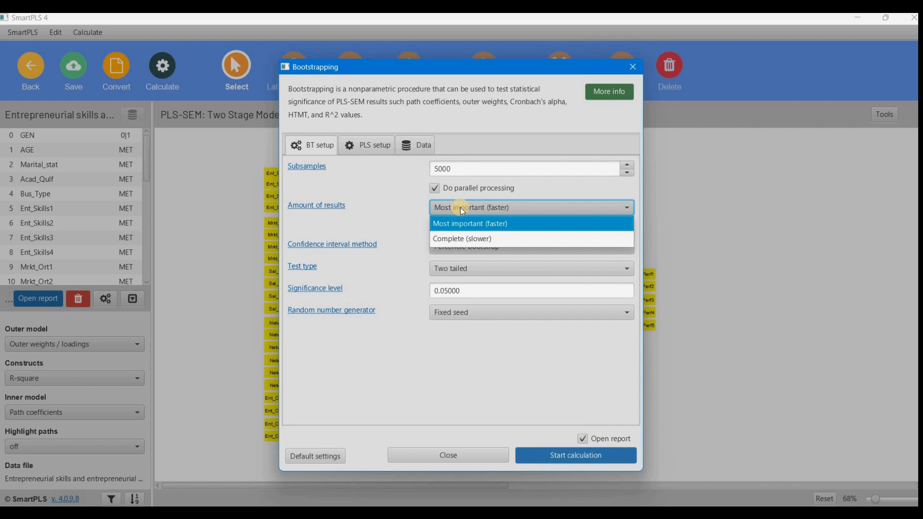
mouse_move(465, 238)
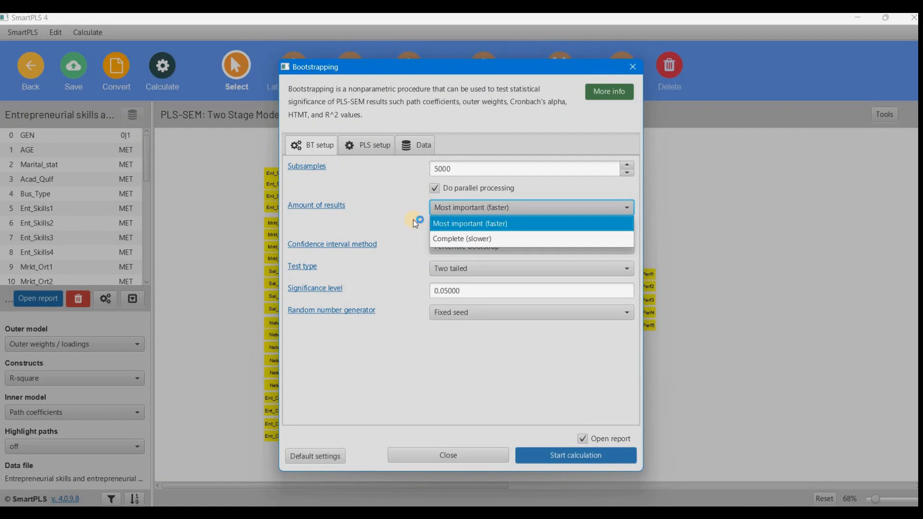
click(469, 223)
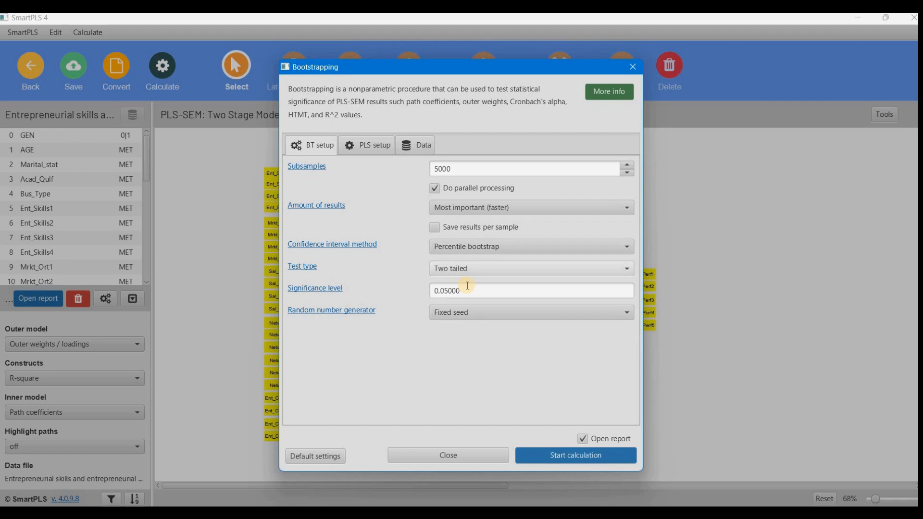
click(530, 268)
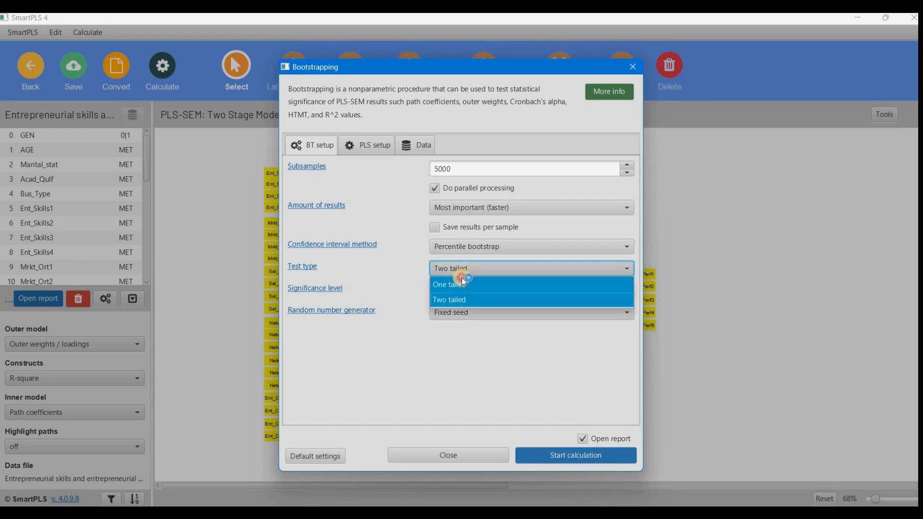
click(452, 284)
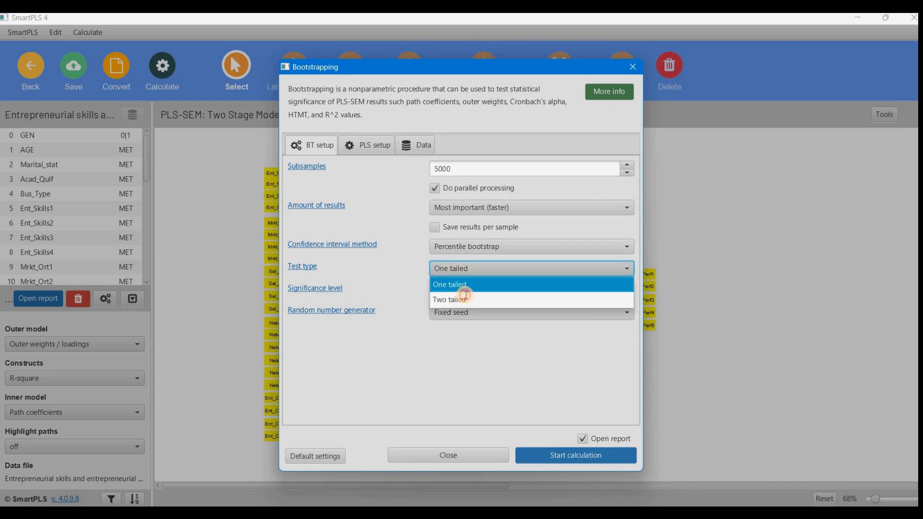
click(451, 300)
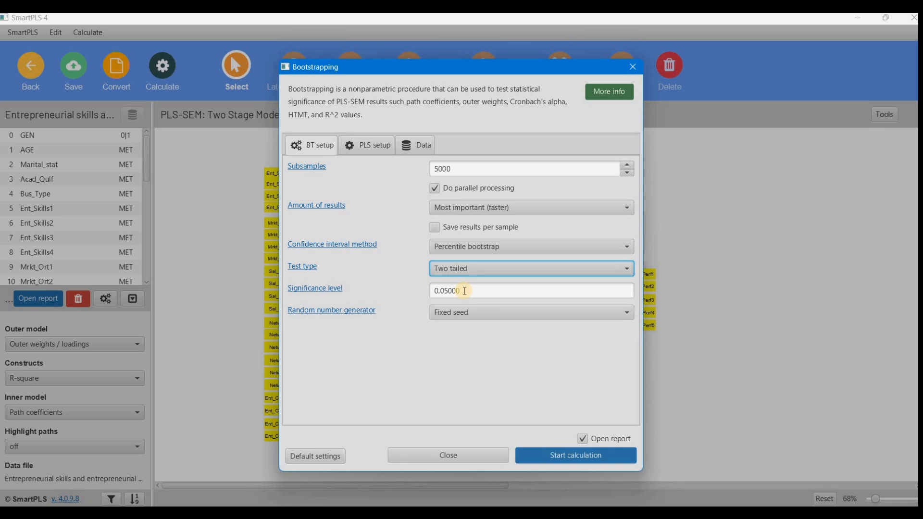
click(575, 455)
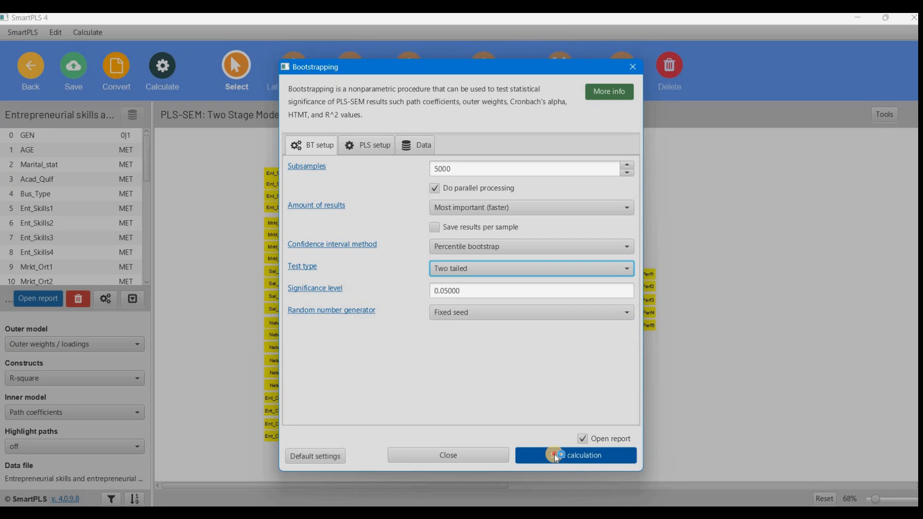
click(575, 455)
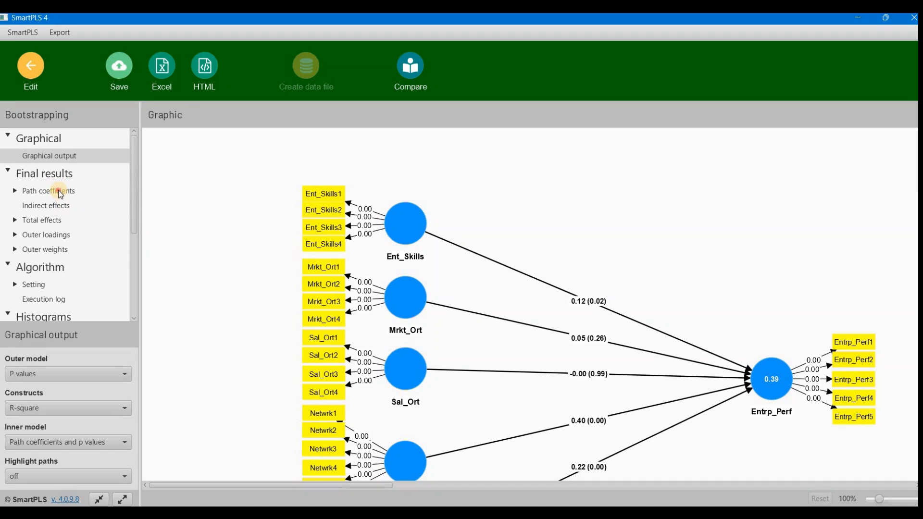
click(48, 191)
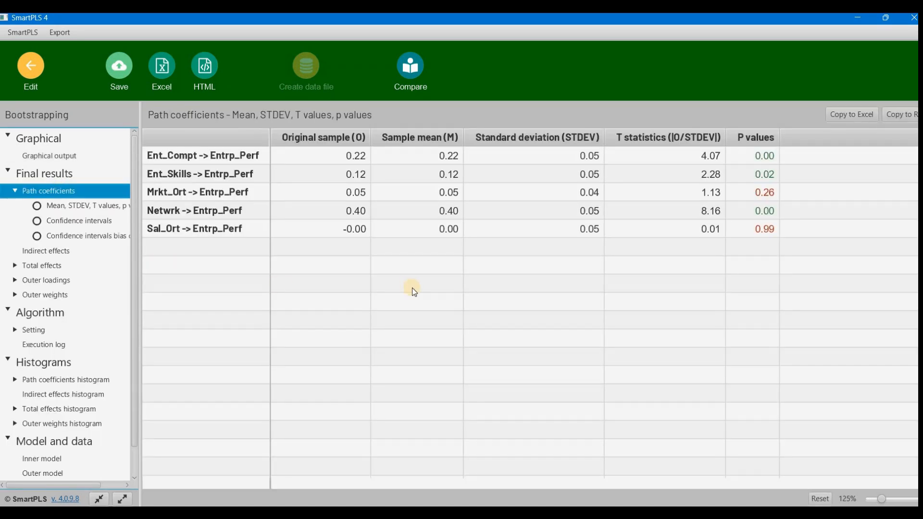
mouse_move(345, 150)
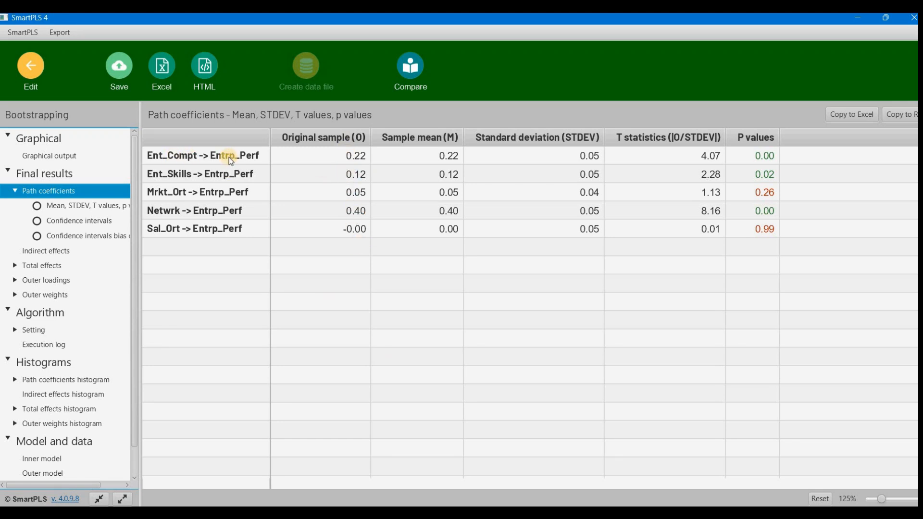
mouse_move(194, 189)
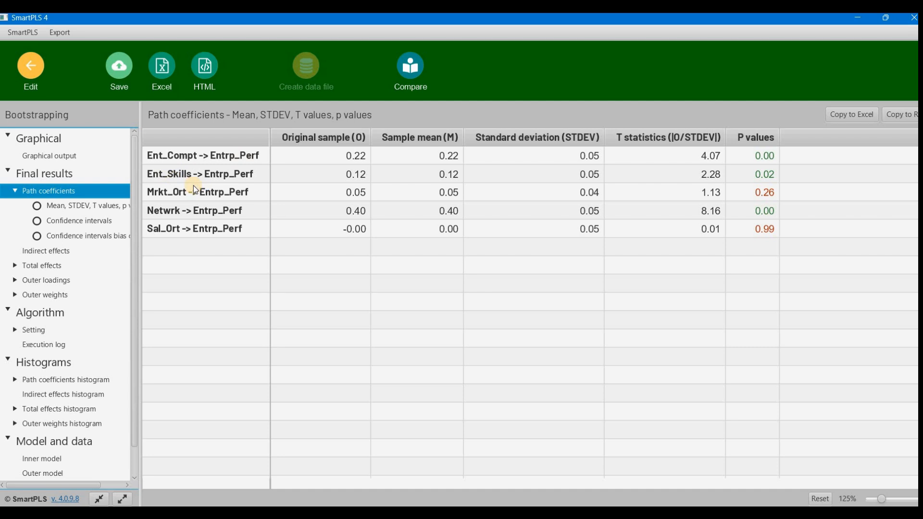
mouse_move(236, 186)
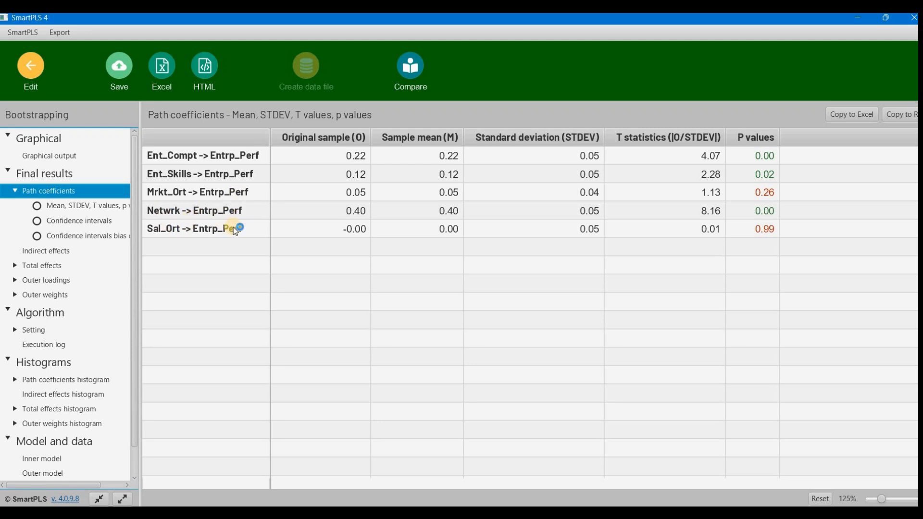
mouse_move(354, 156)
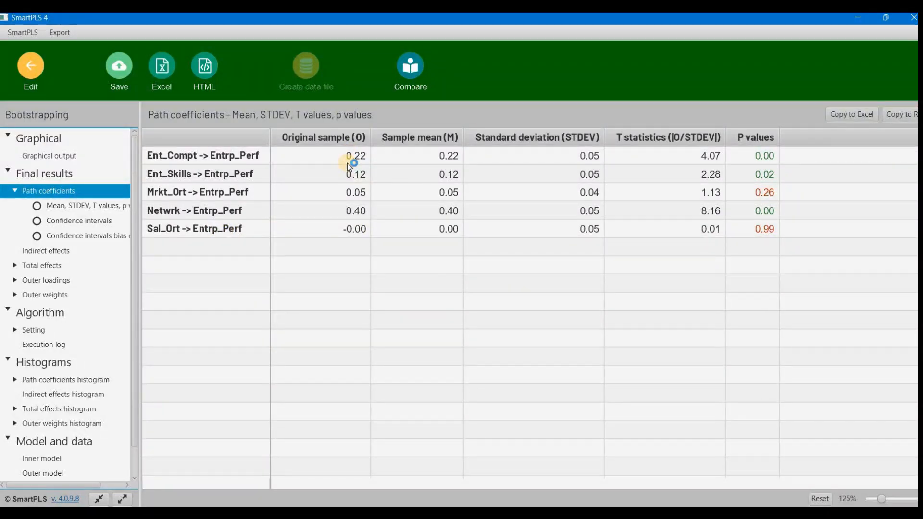
mouse_move(545, 195)
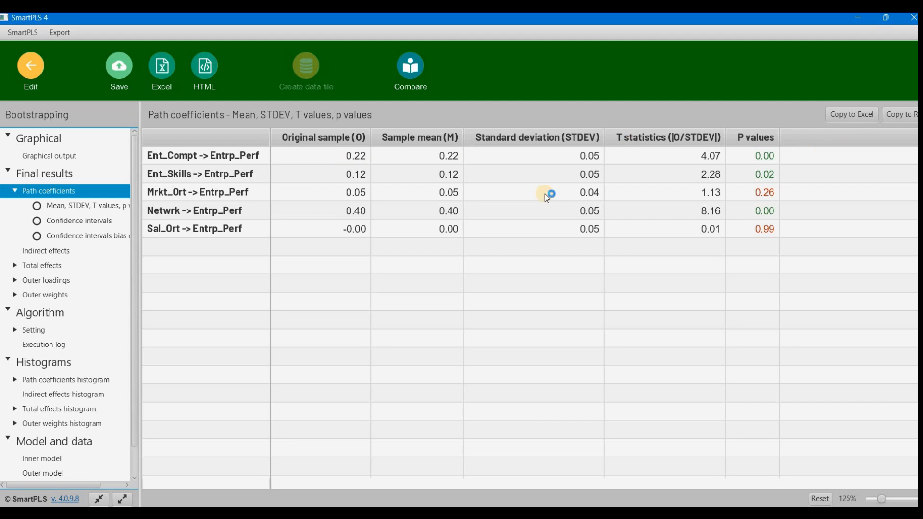
mouse_move(616, 195)
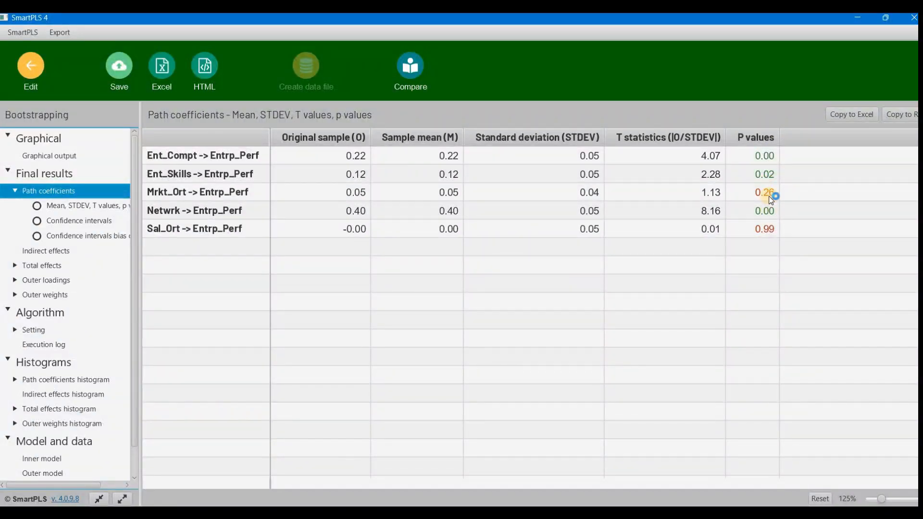
mouse_move(774, 239)
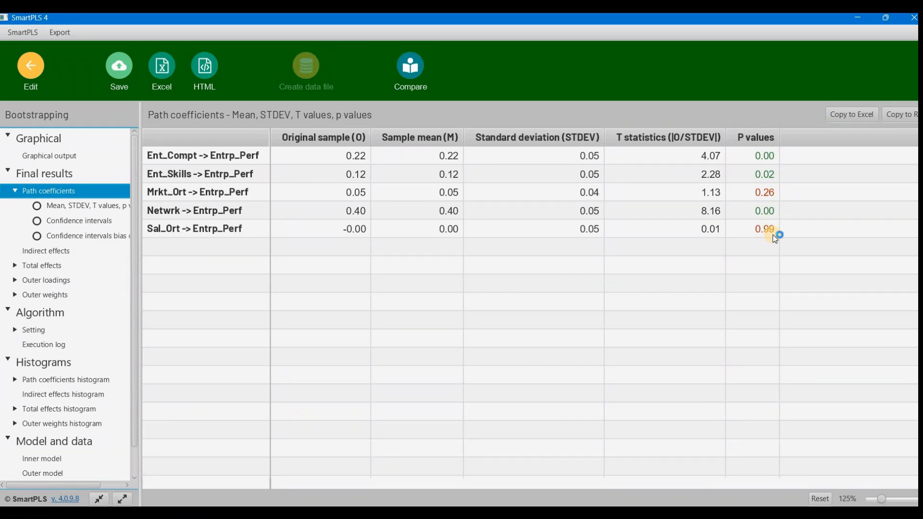
mouse_move(772, 174)
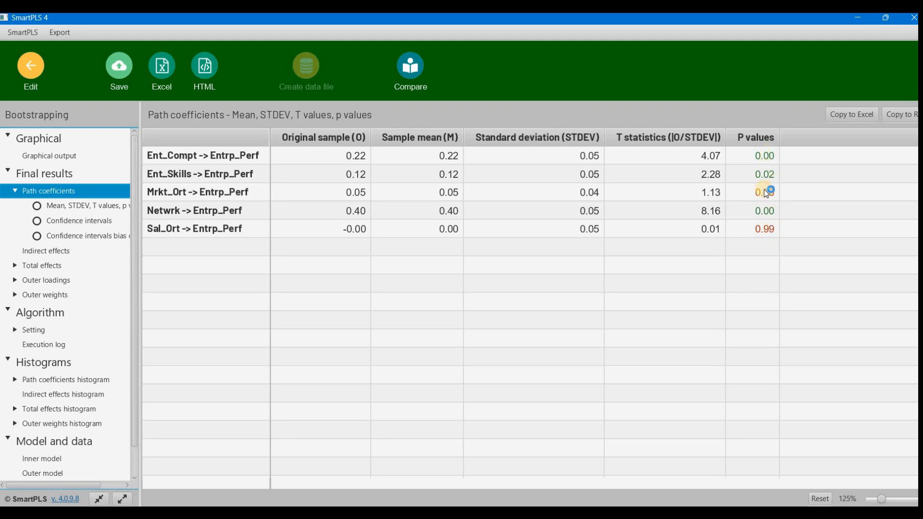
mouse_move(764, 234)
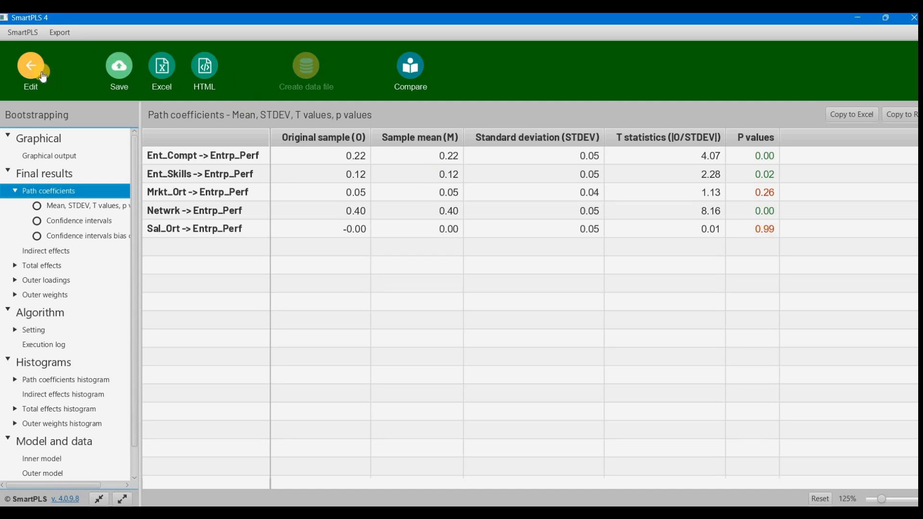
Return to the model and rerun the PLS-SEM algorithm
click(30, 71)
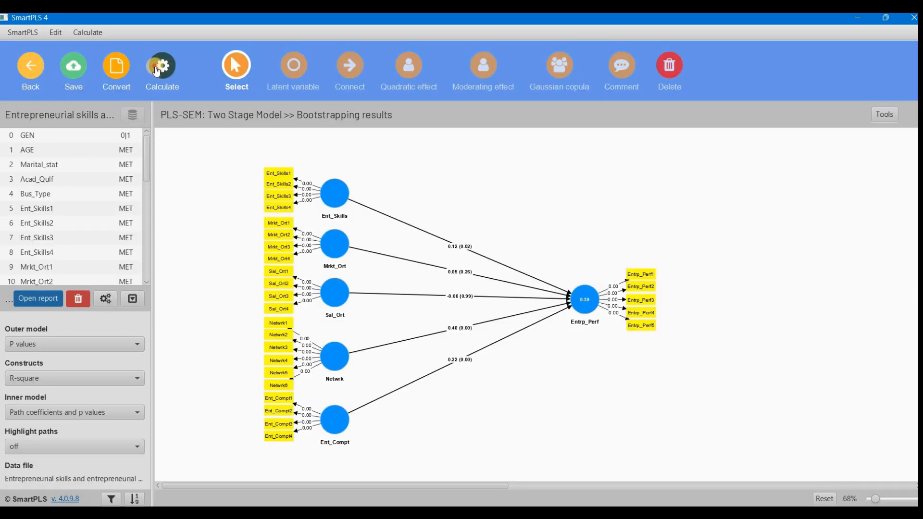
mouse_move(443, 263)
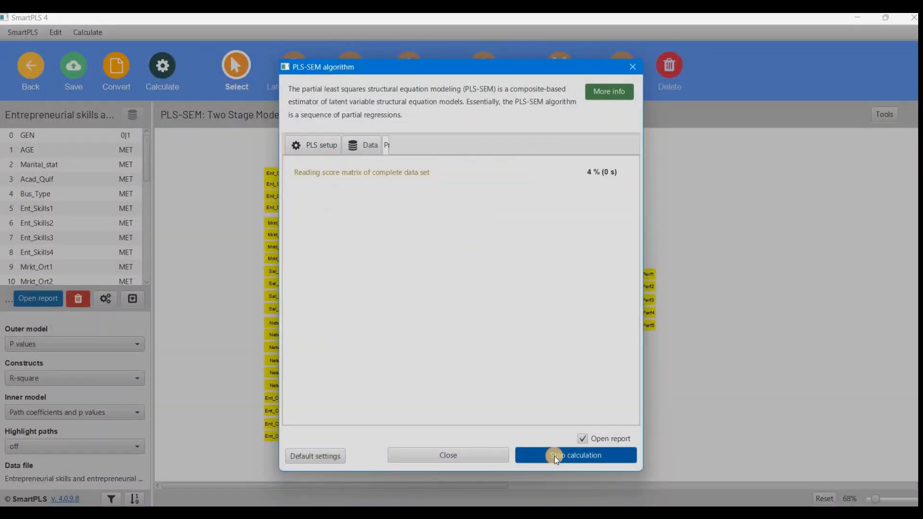
click(575, 455)
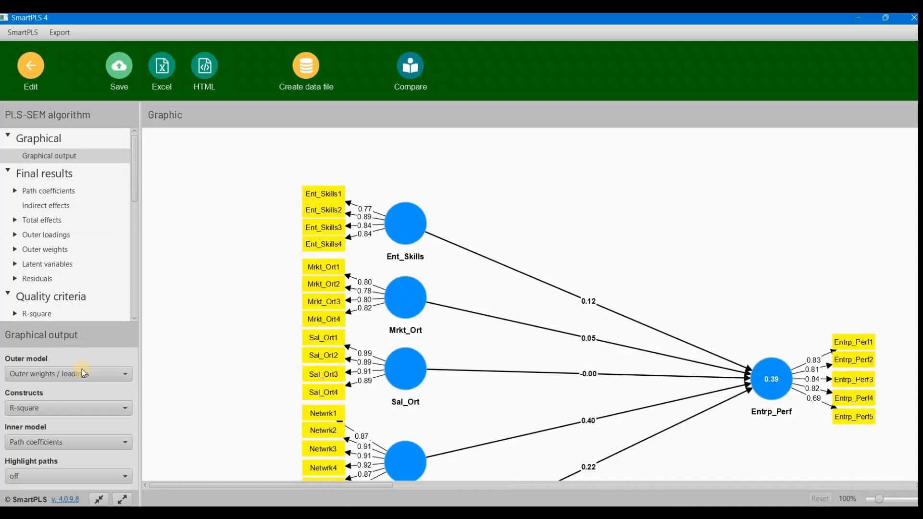
mouse_move(54, 270)
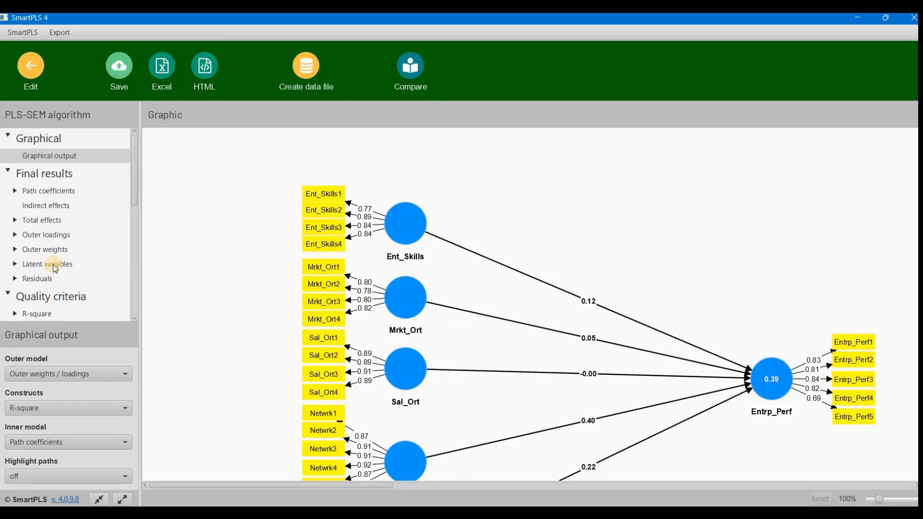
Show the six-construct latent variable scores table and copy it for Excel, cancelling the export dialog
click(57, 278)
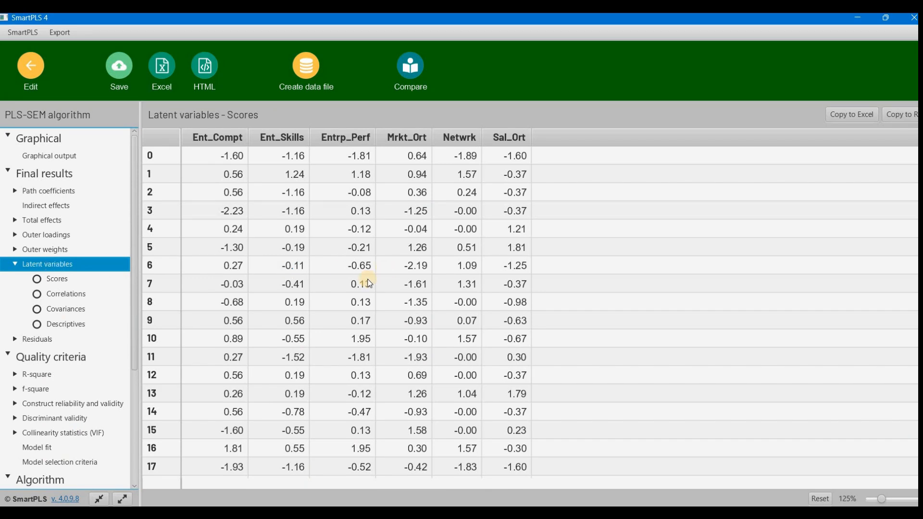
mouse_move(191, 127)
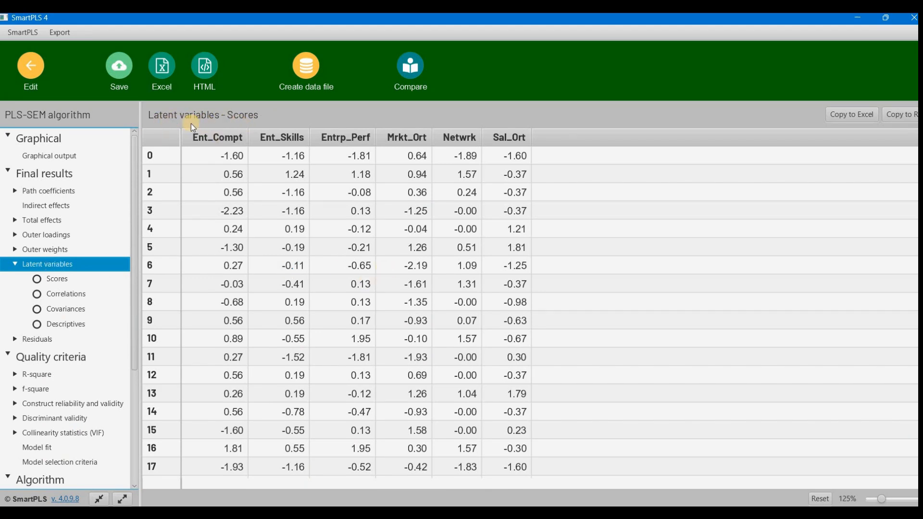
mouse_move(207, 122)
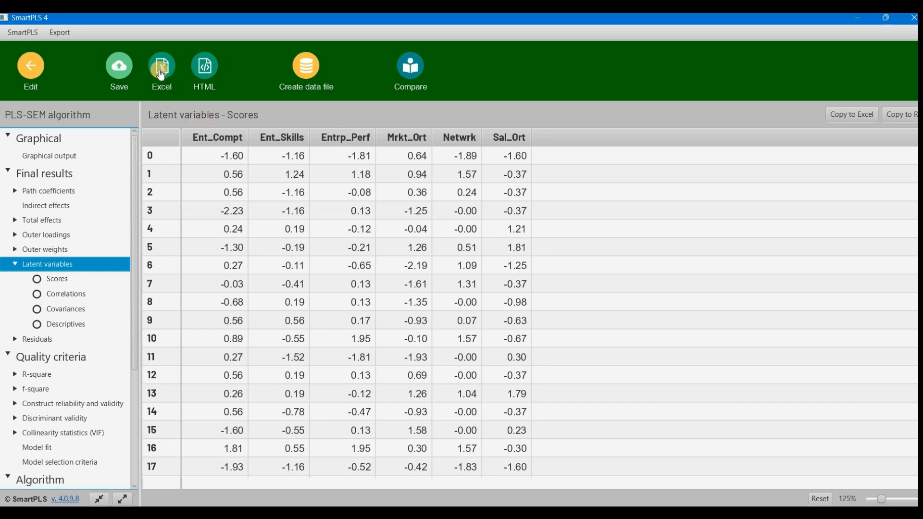
click(162, 66)
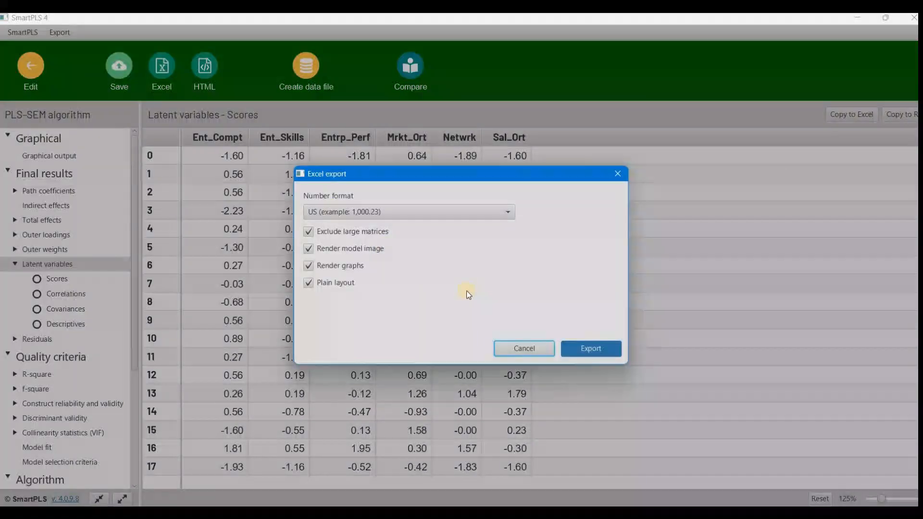
mouse_move(333, 292)
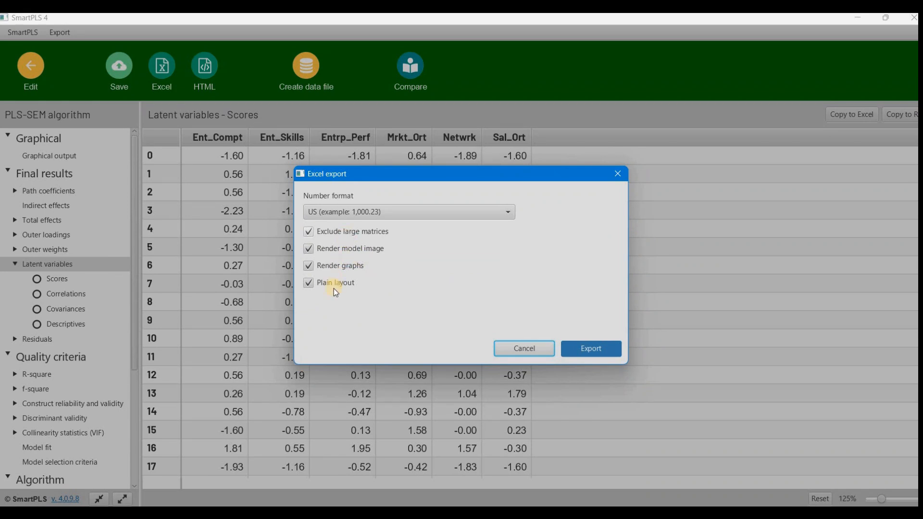
mouse_move(337, 222)
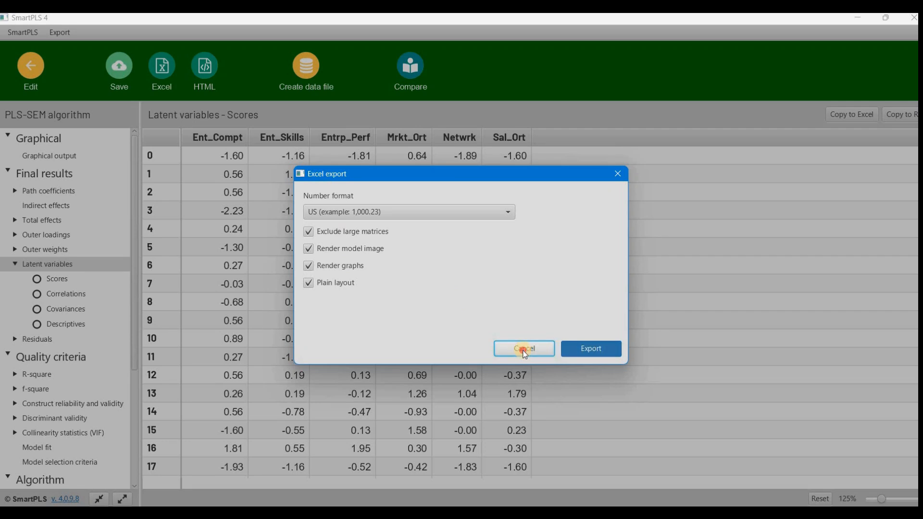
click(522, 349)
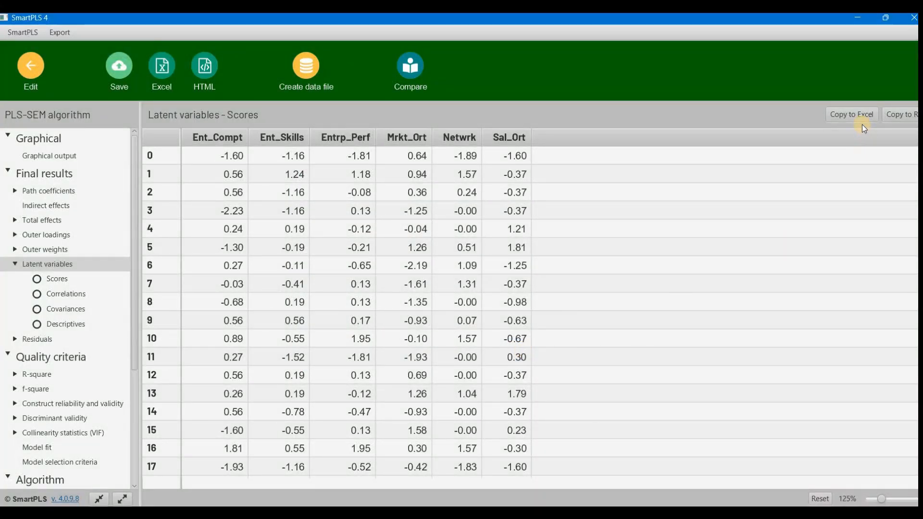
mouse_move(851, 115)
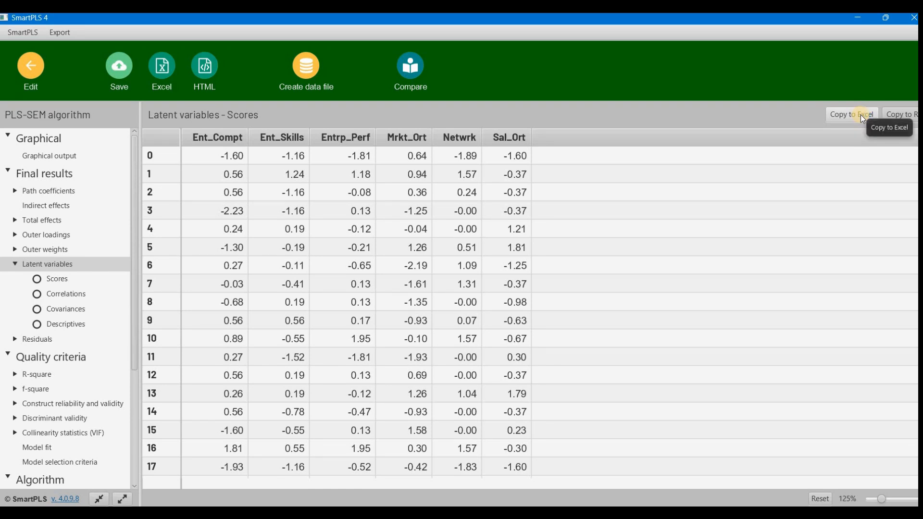
click(851, 114)
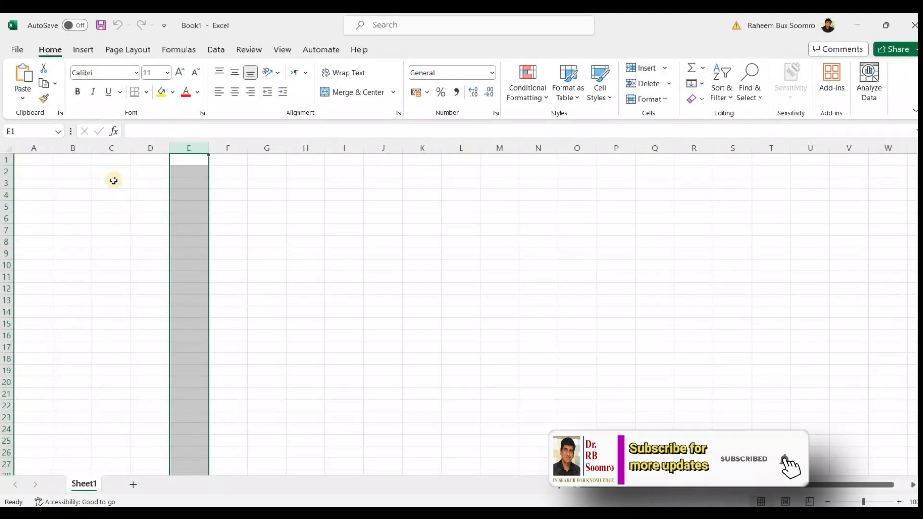
Paste the scores at A1, delete the index column, copy columns A–F, and select SPSS cell 1
click(33, 159)
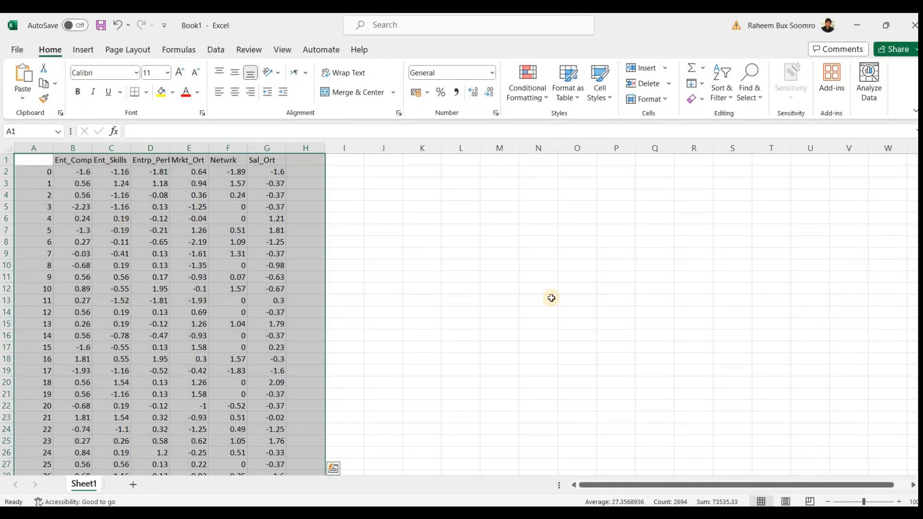
click(577, 288)
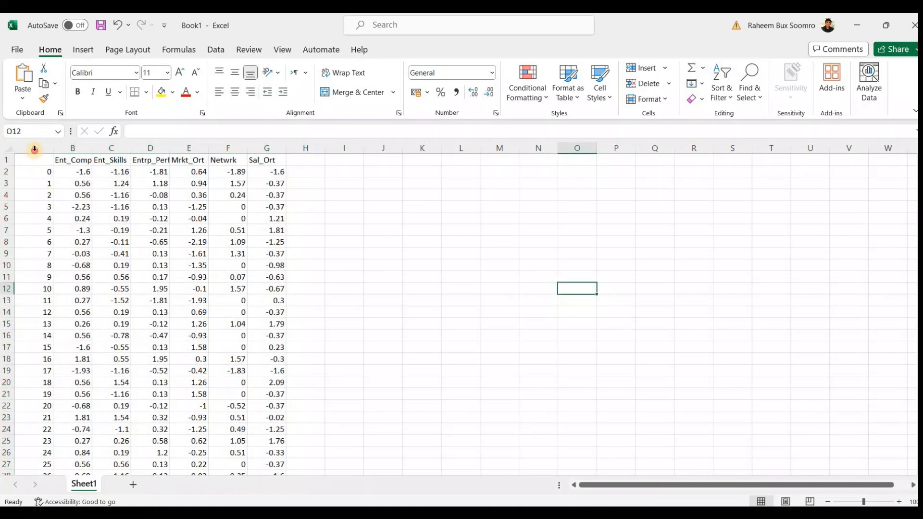
right_click(34, 149)
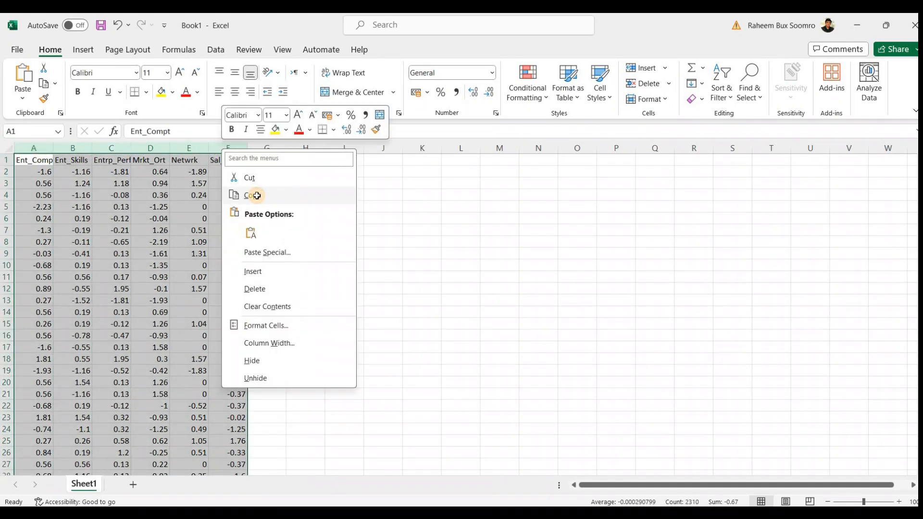
click(249, 194)
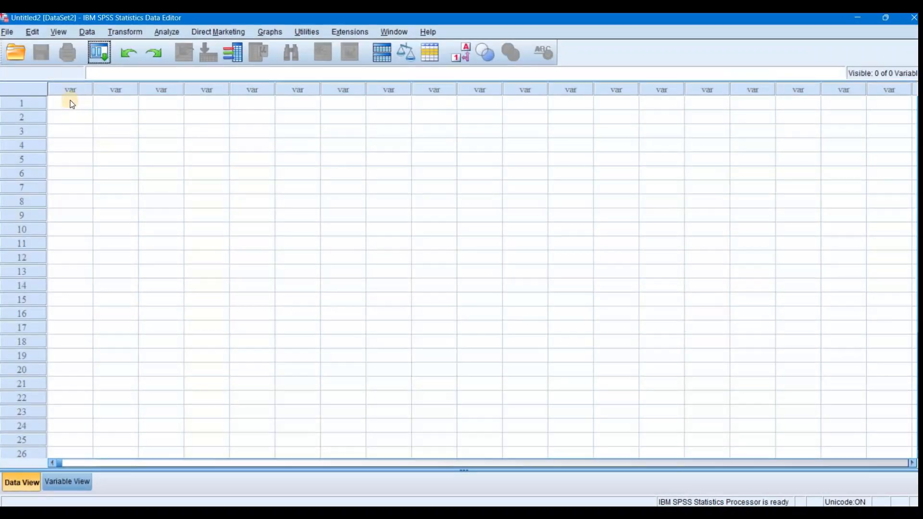
click(69, 103)
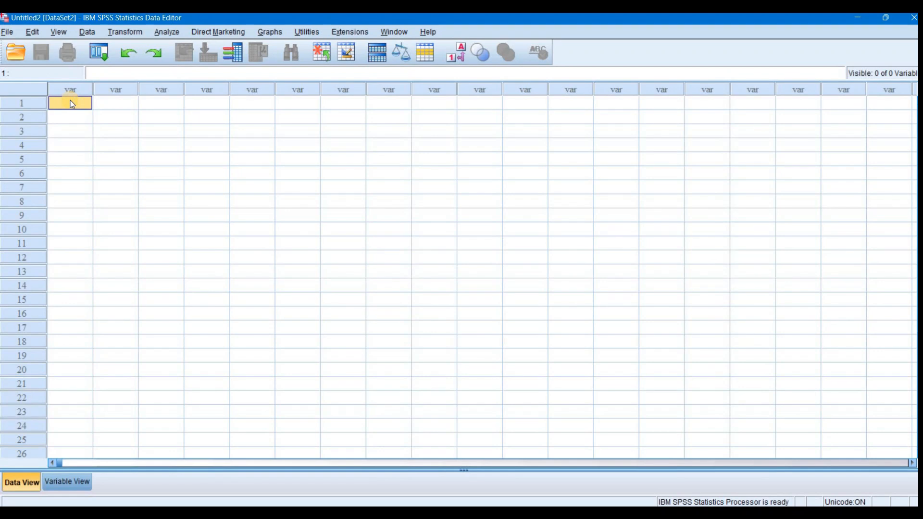